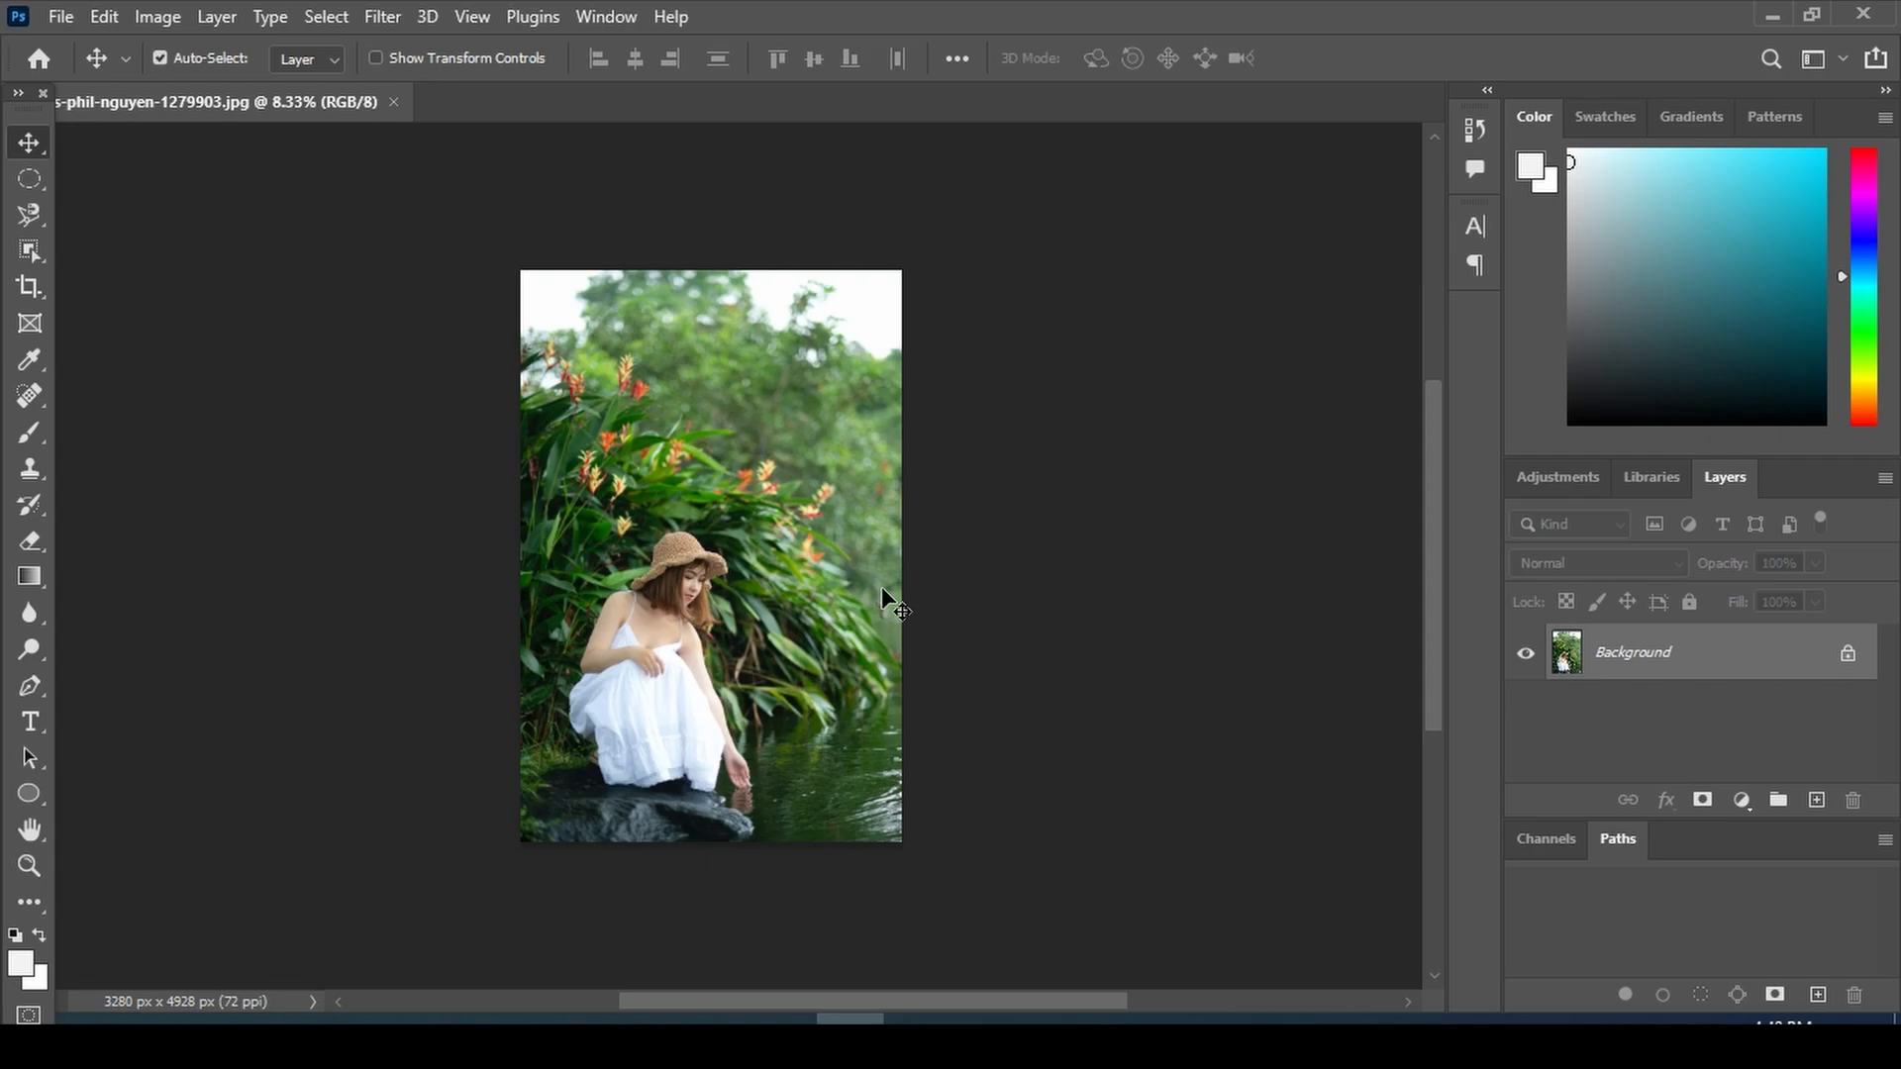
pyautogui.moveTo(898, 594)
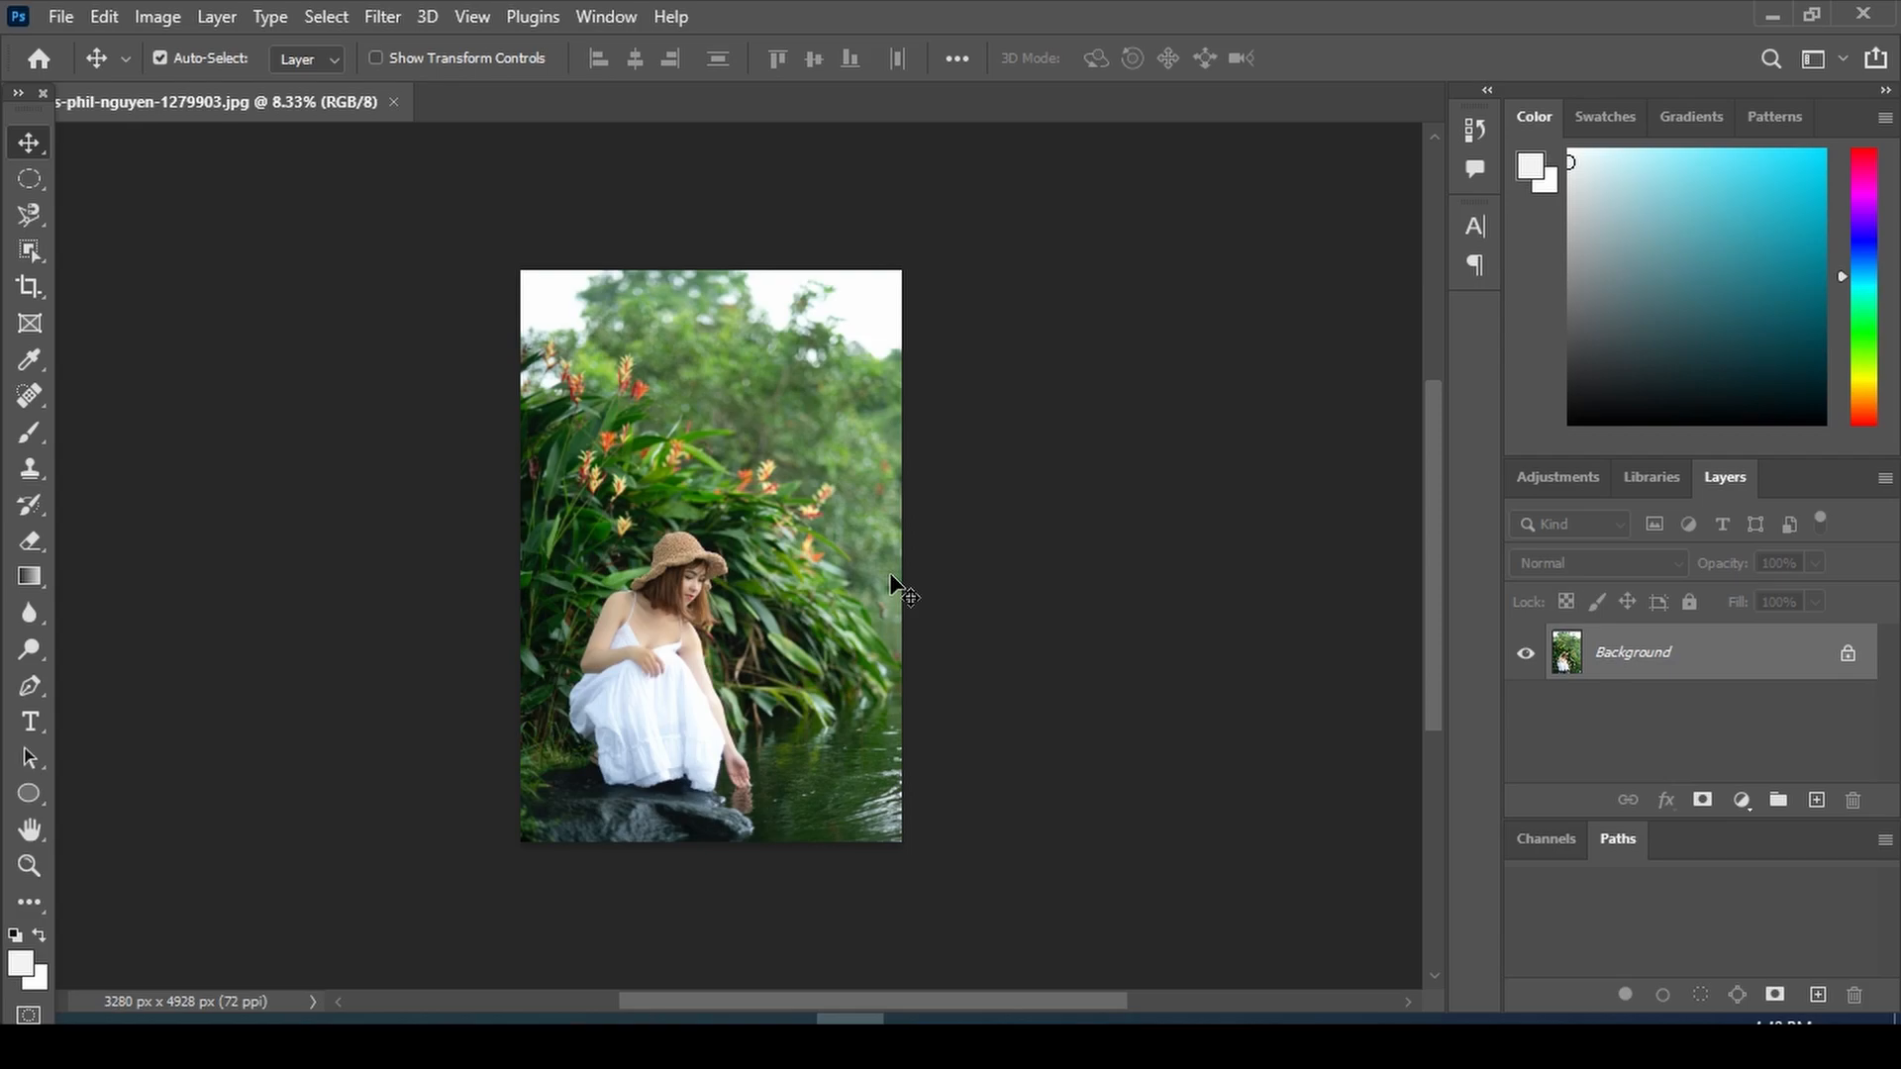
pyautogui.moveTo(442, 279)
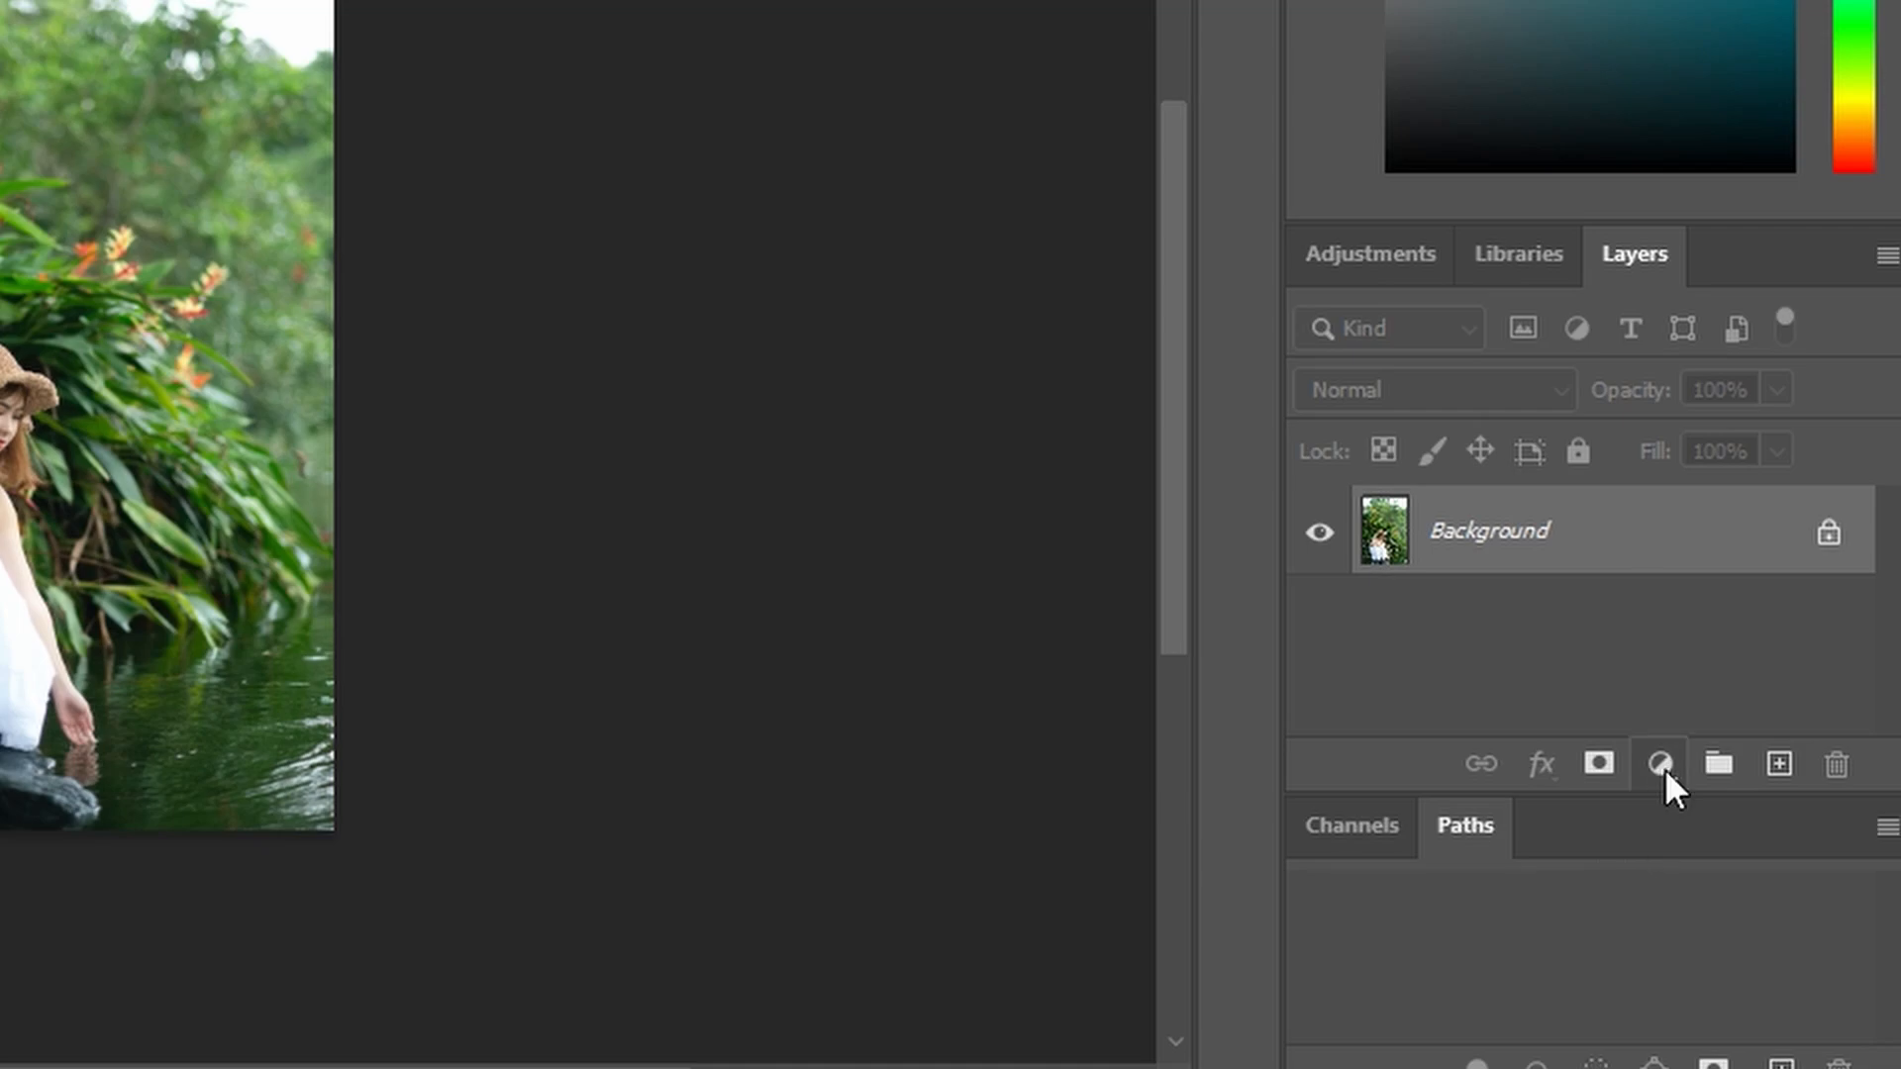
# Add a Gradient fill layer above the photo from the Layers panel's fill/adjustment menu.
pyautogui.click(1659, 764)
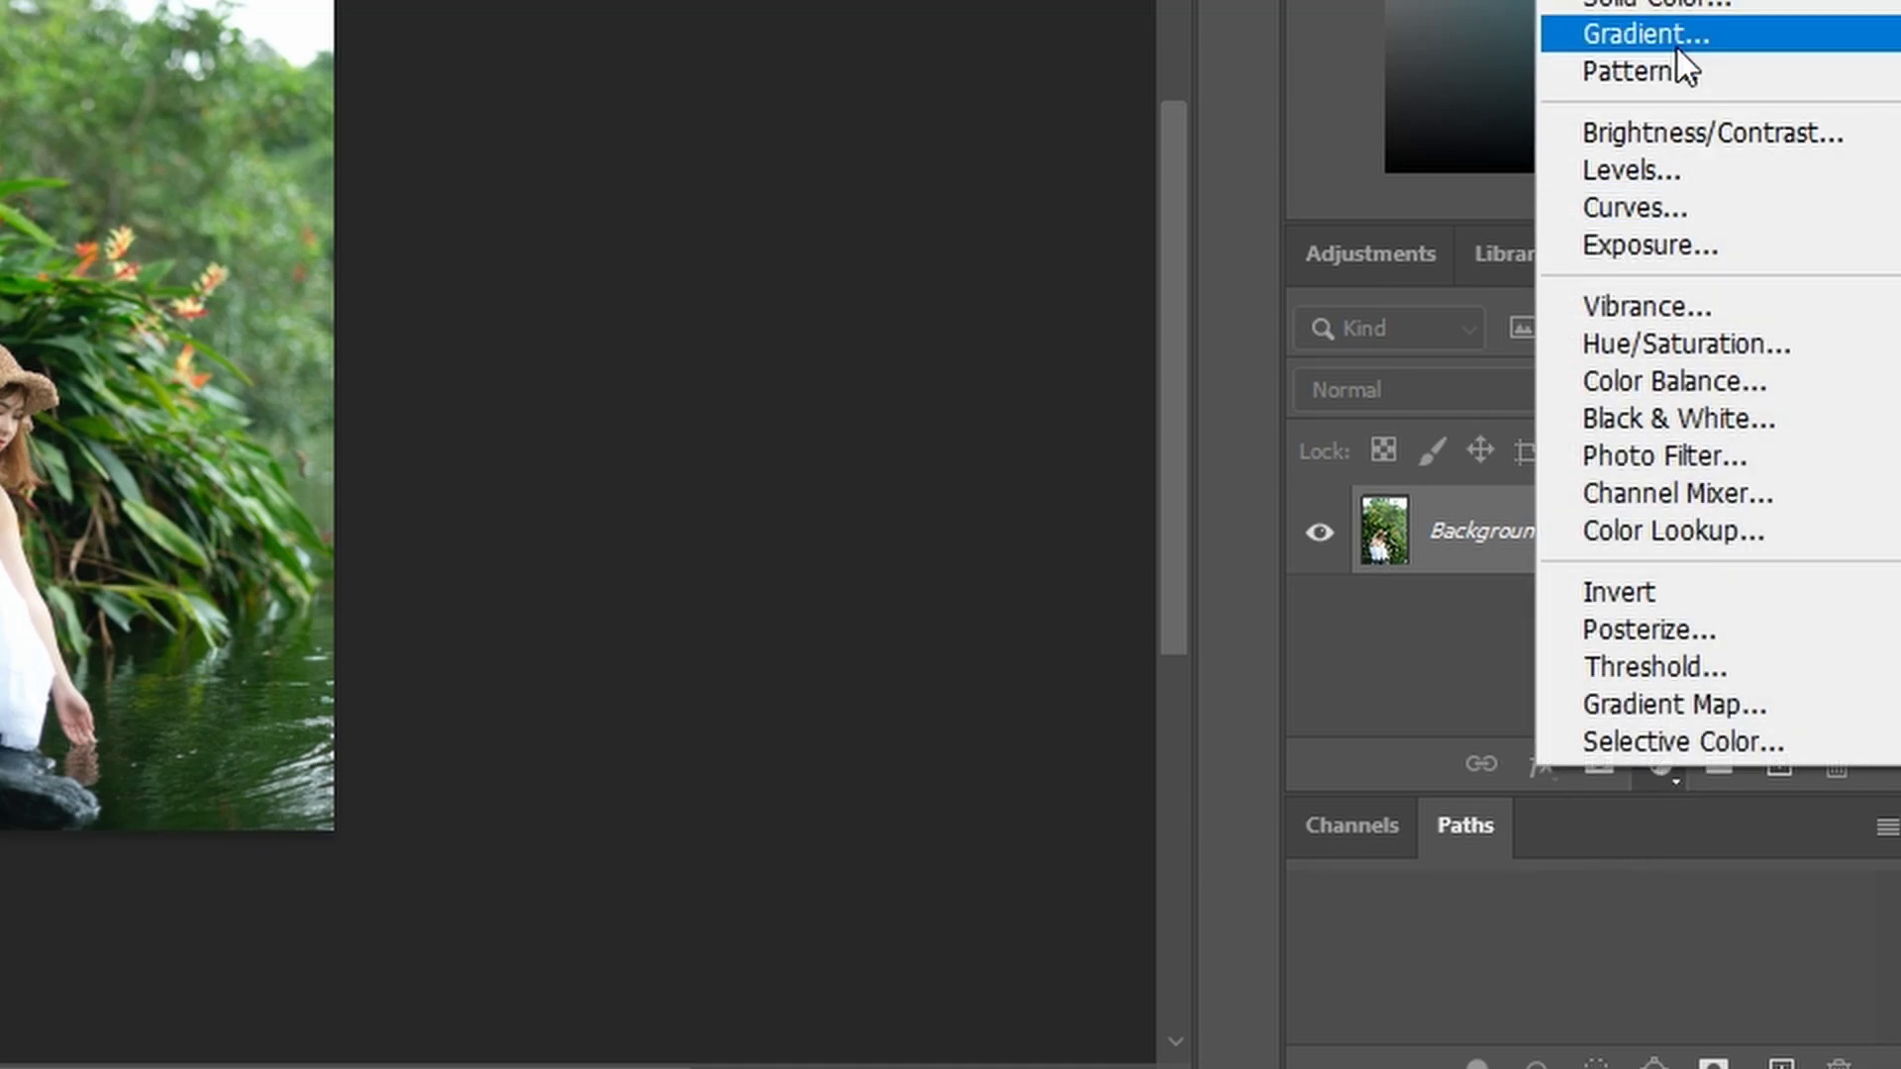
pyautogui.click(1644, 34)
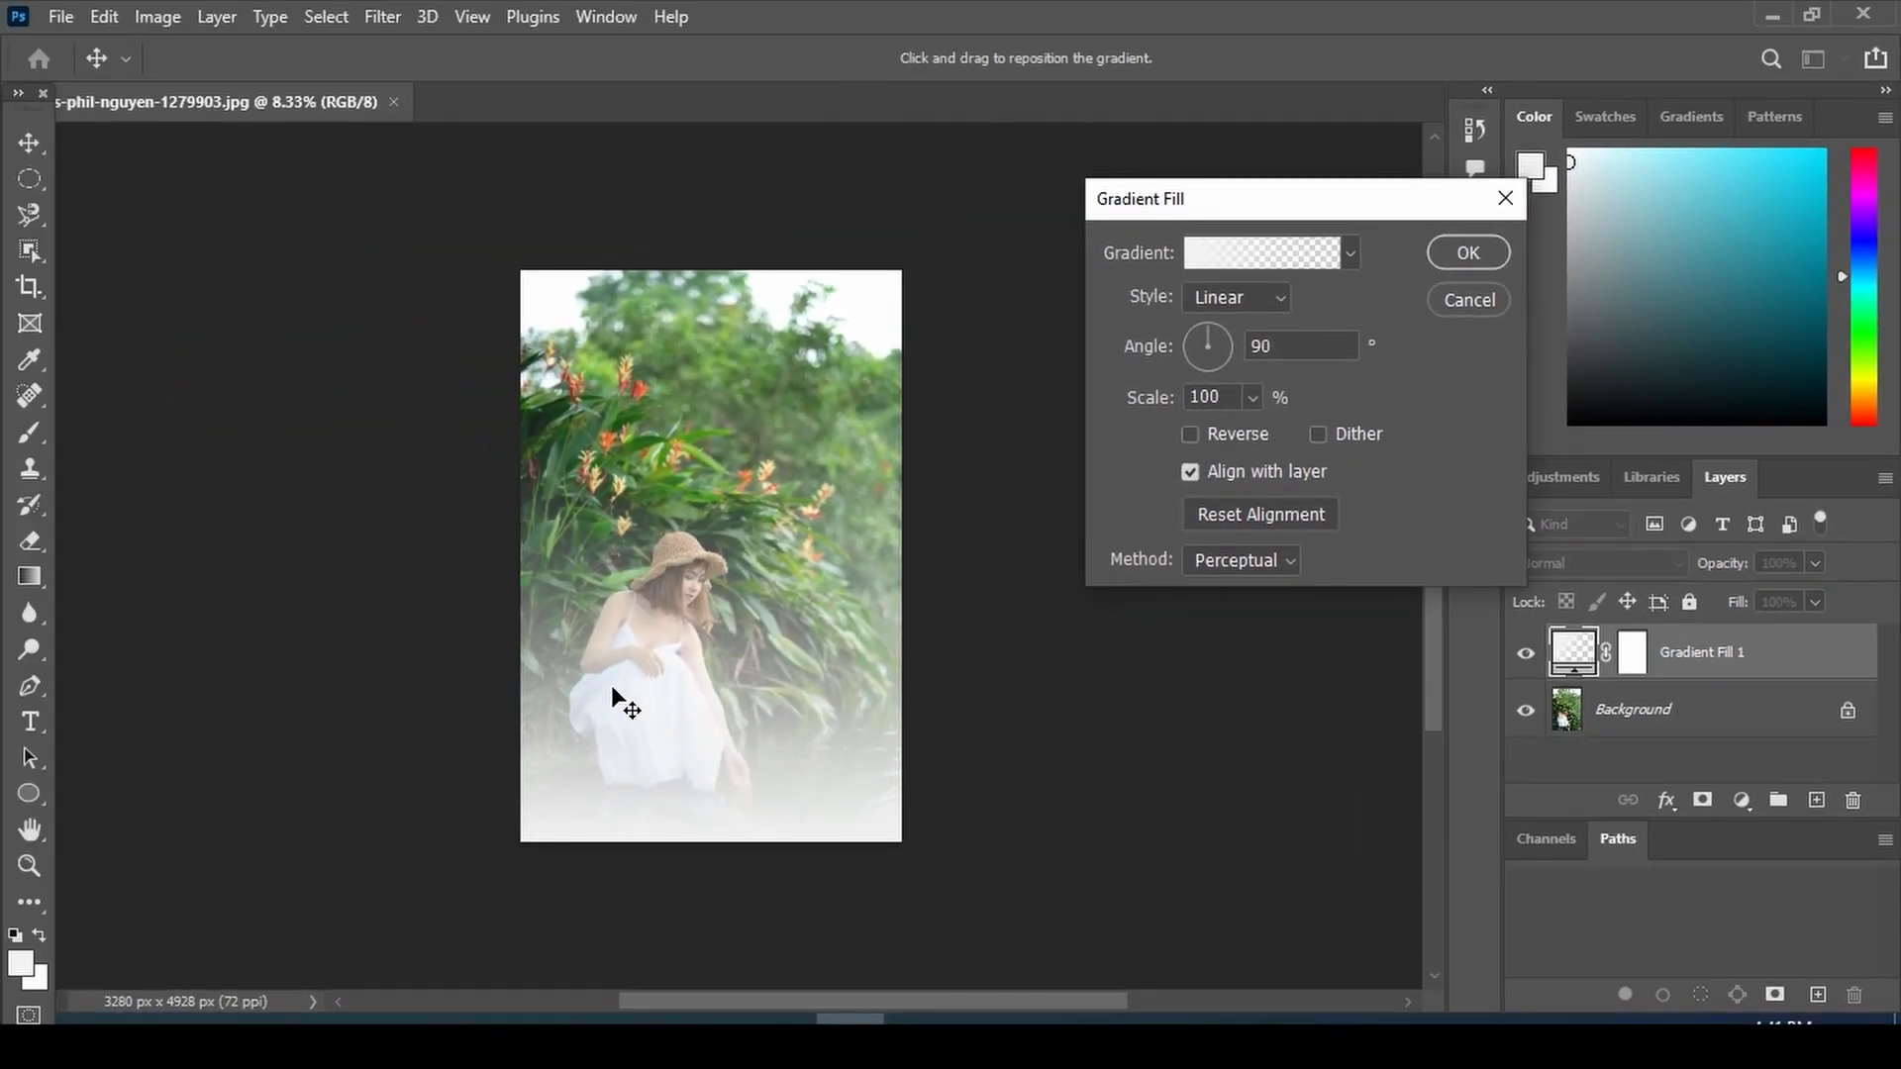
pyautogui.moveTo(759, 849)
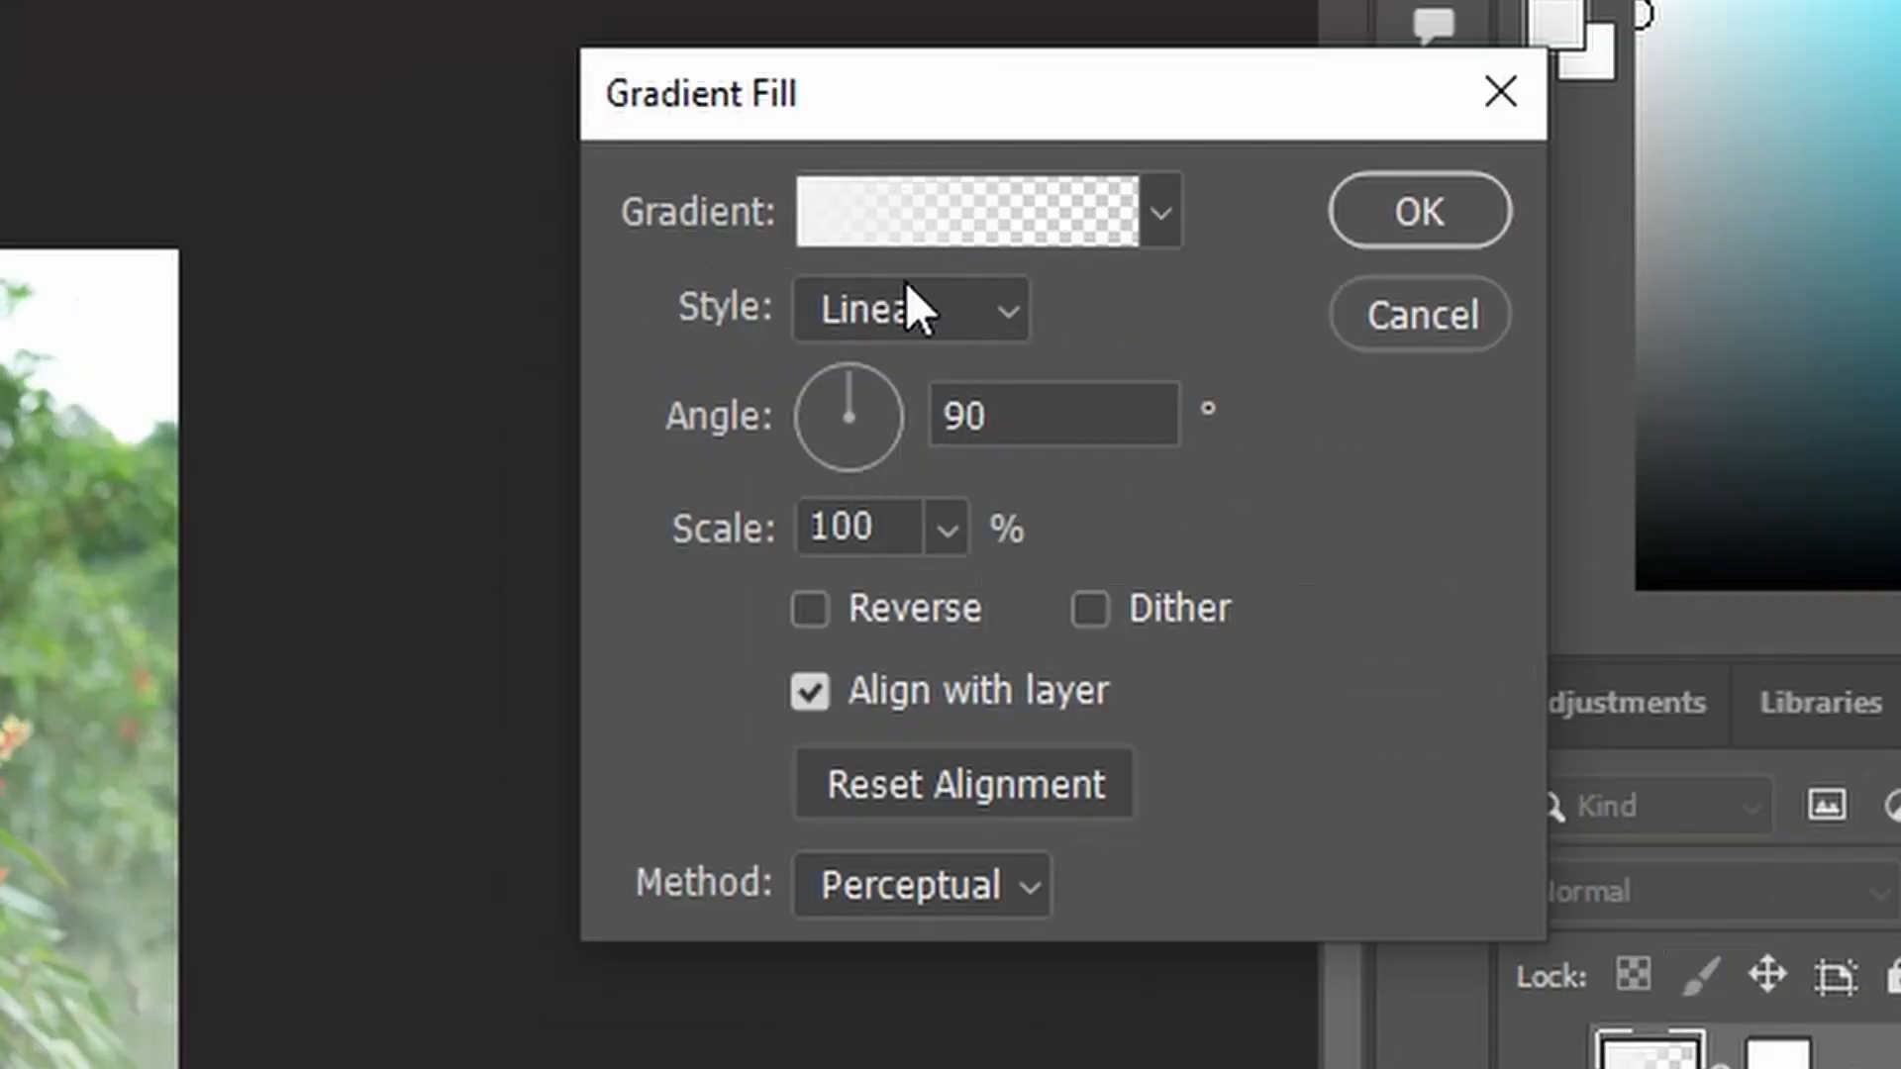
# Edit the gradient in the Gradient Editor to run from black to transparent.
pyautogui.click(982, 212)
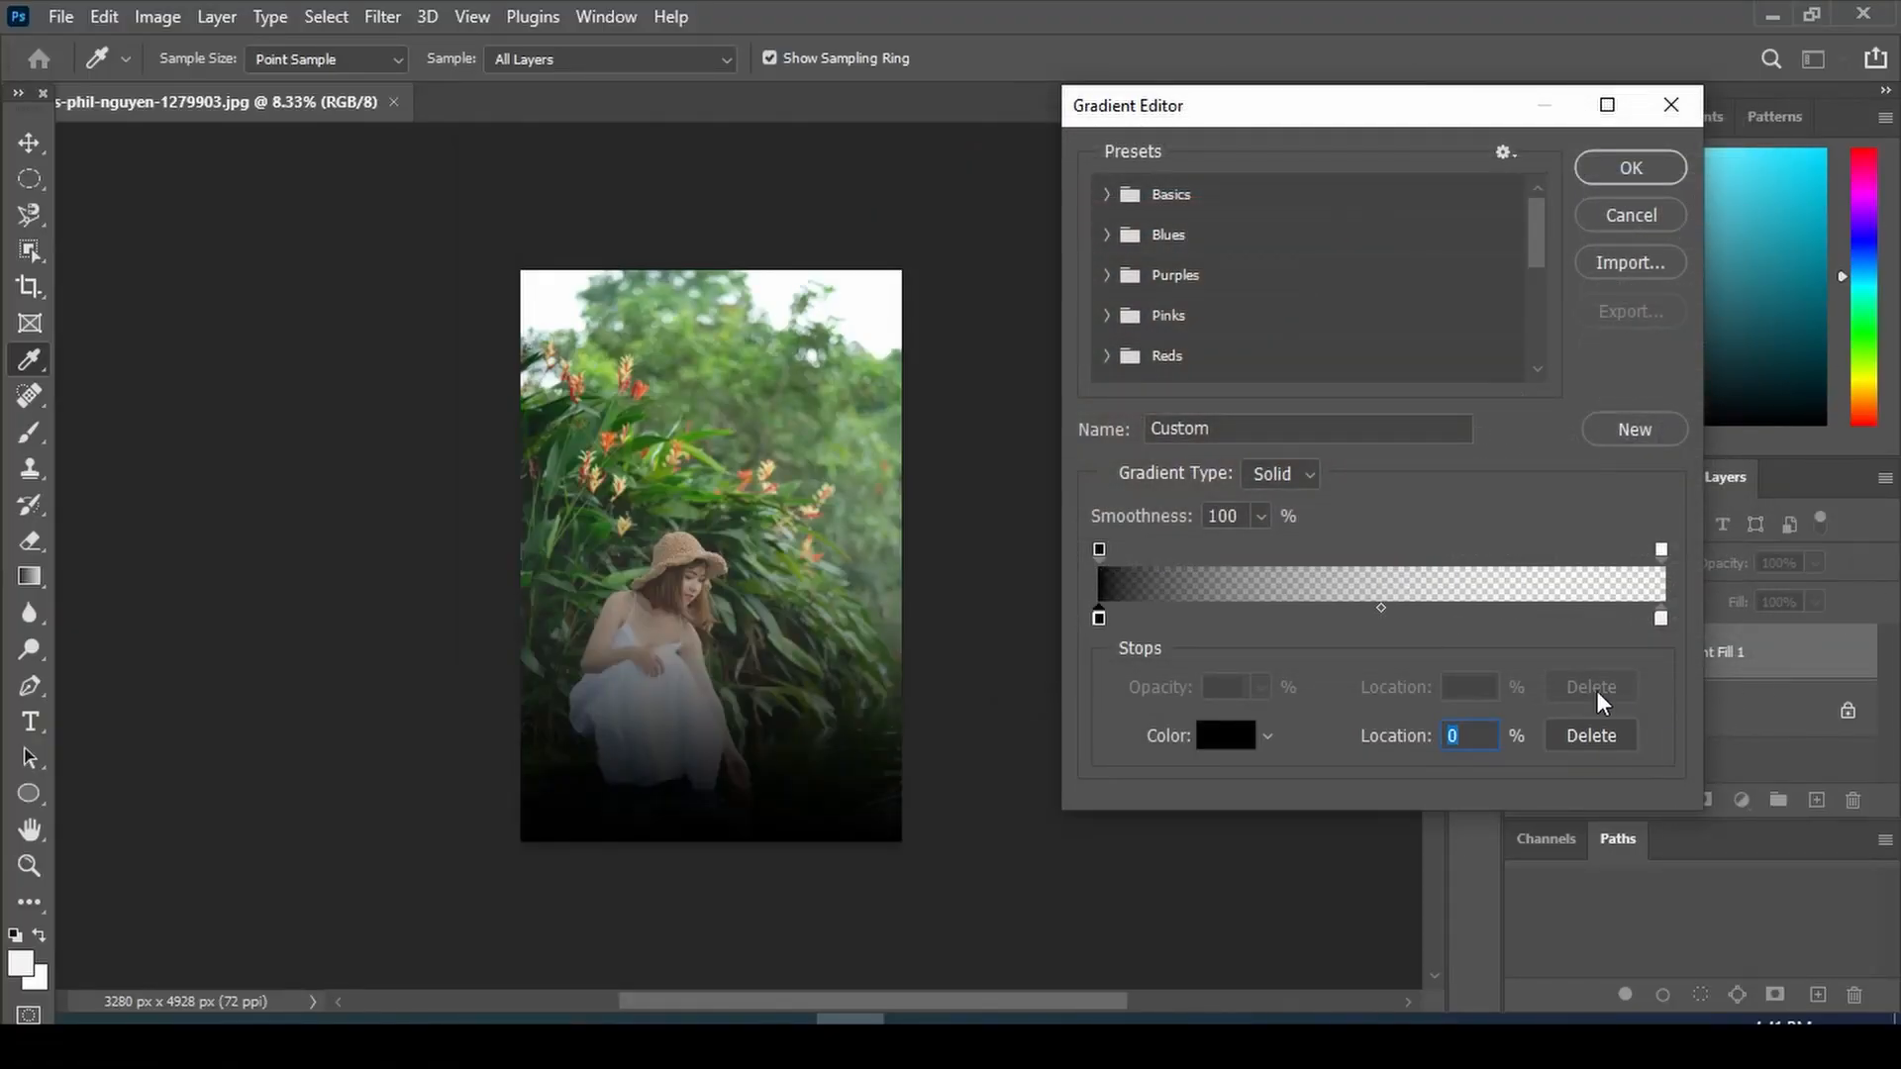
pyautogui.click(1629, 166)
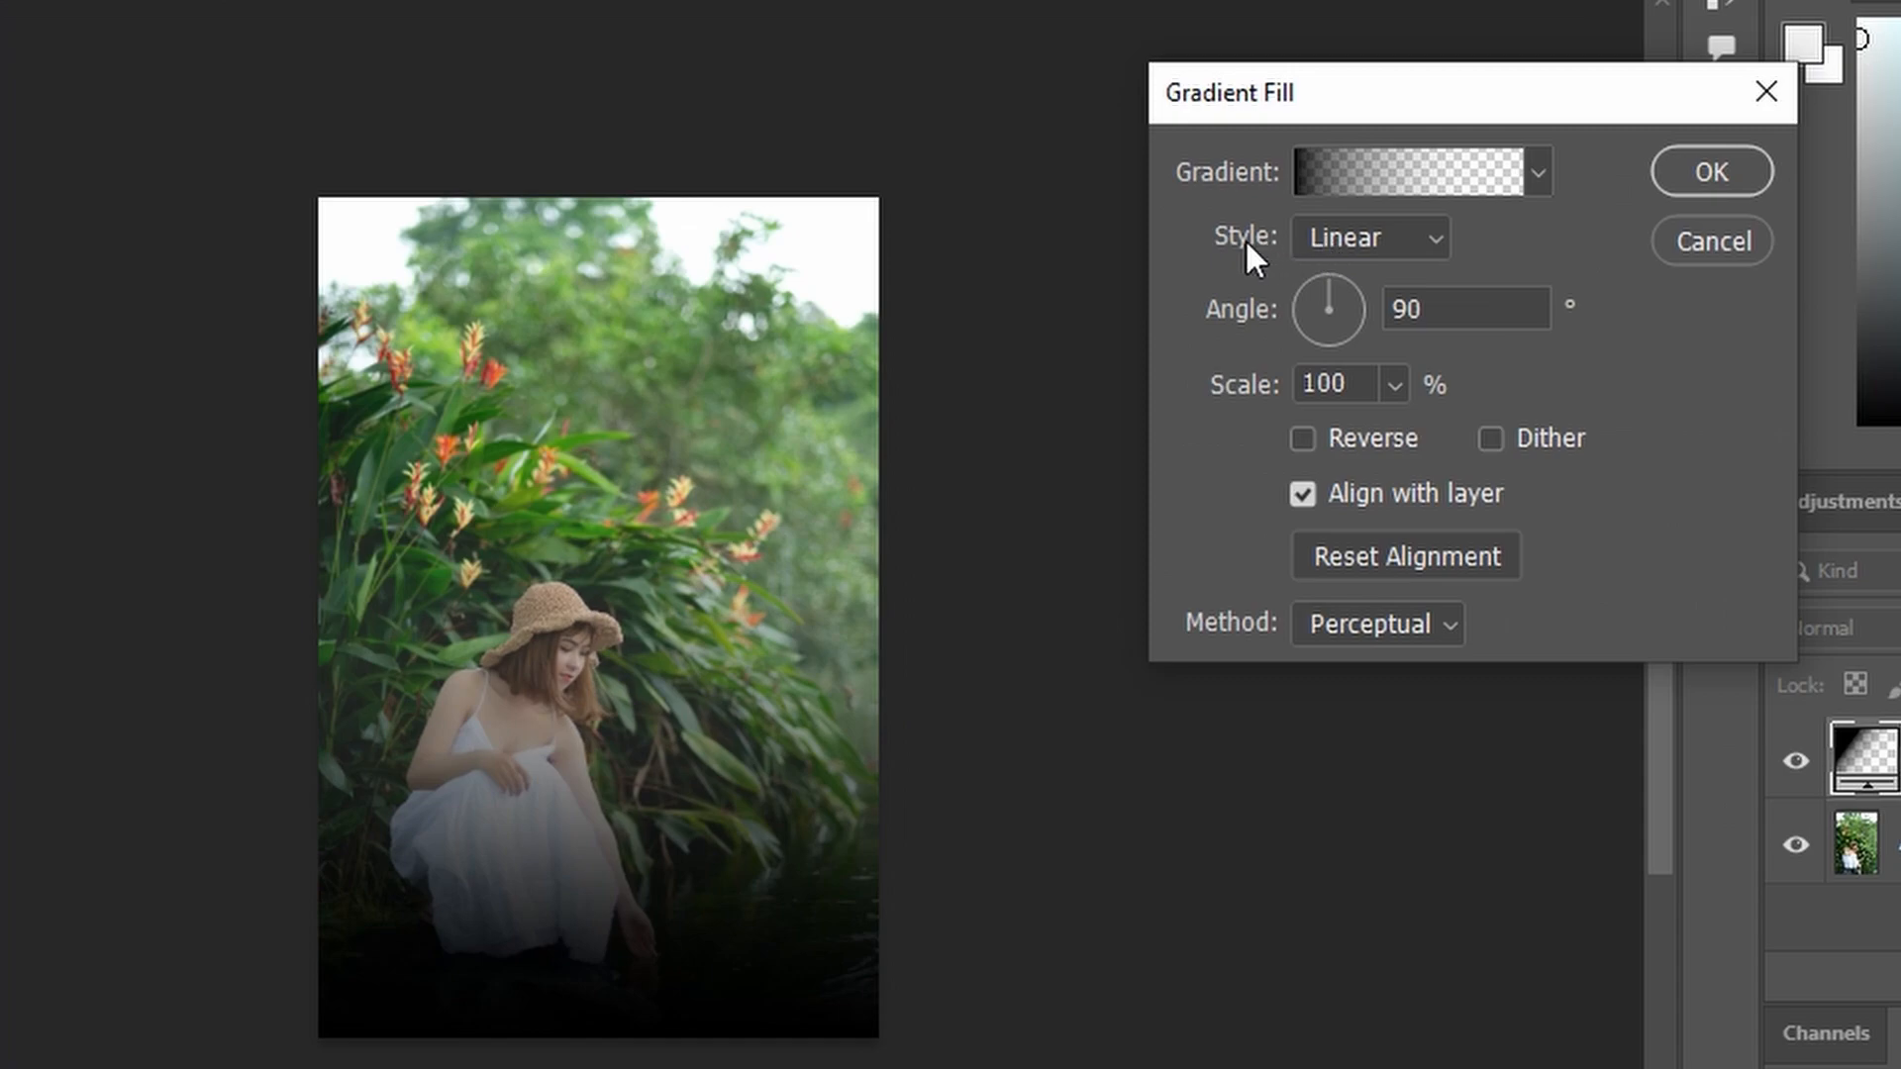
# Set the gradient fill style to Radial.
pyautogui.click(1369, 235)
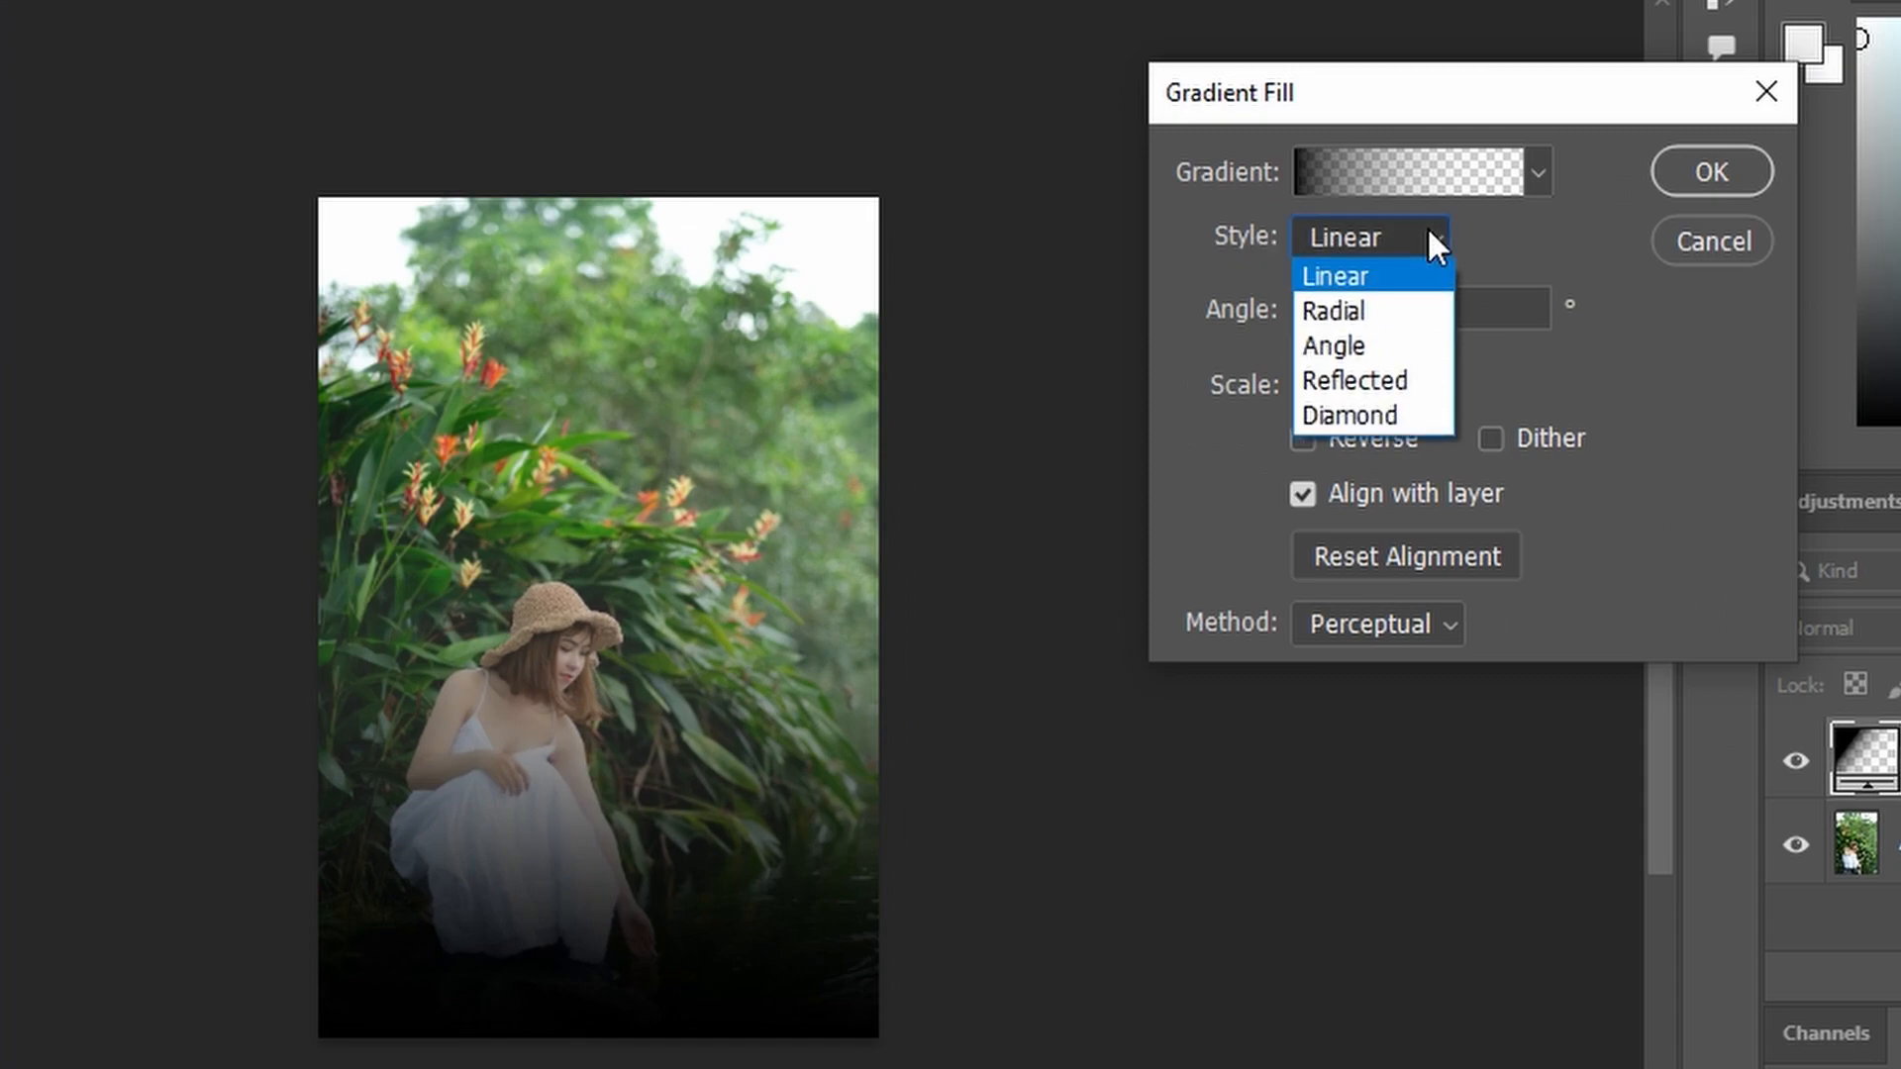
pyautogui.click(1330, 311)
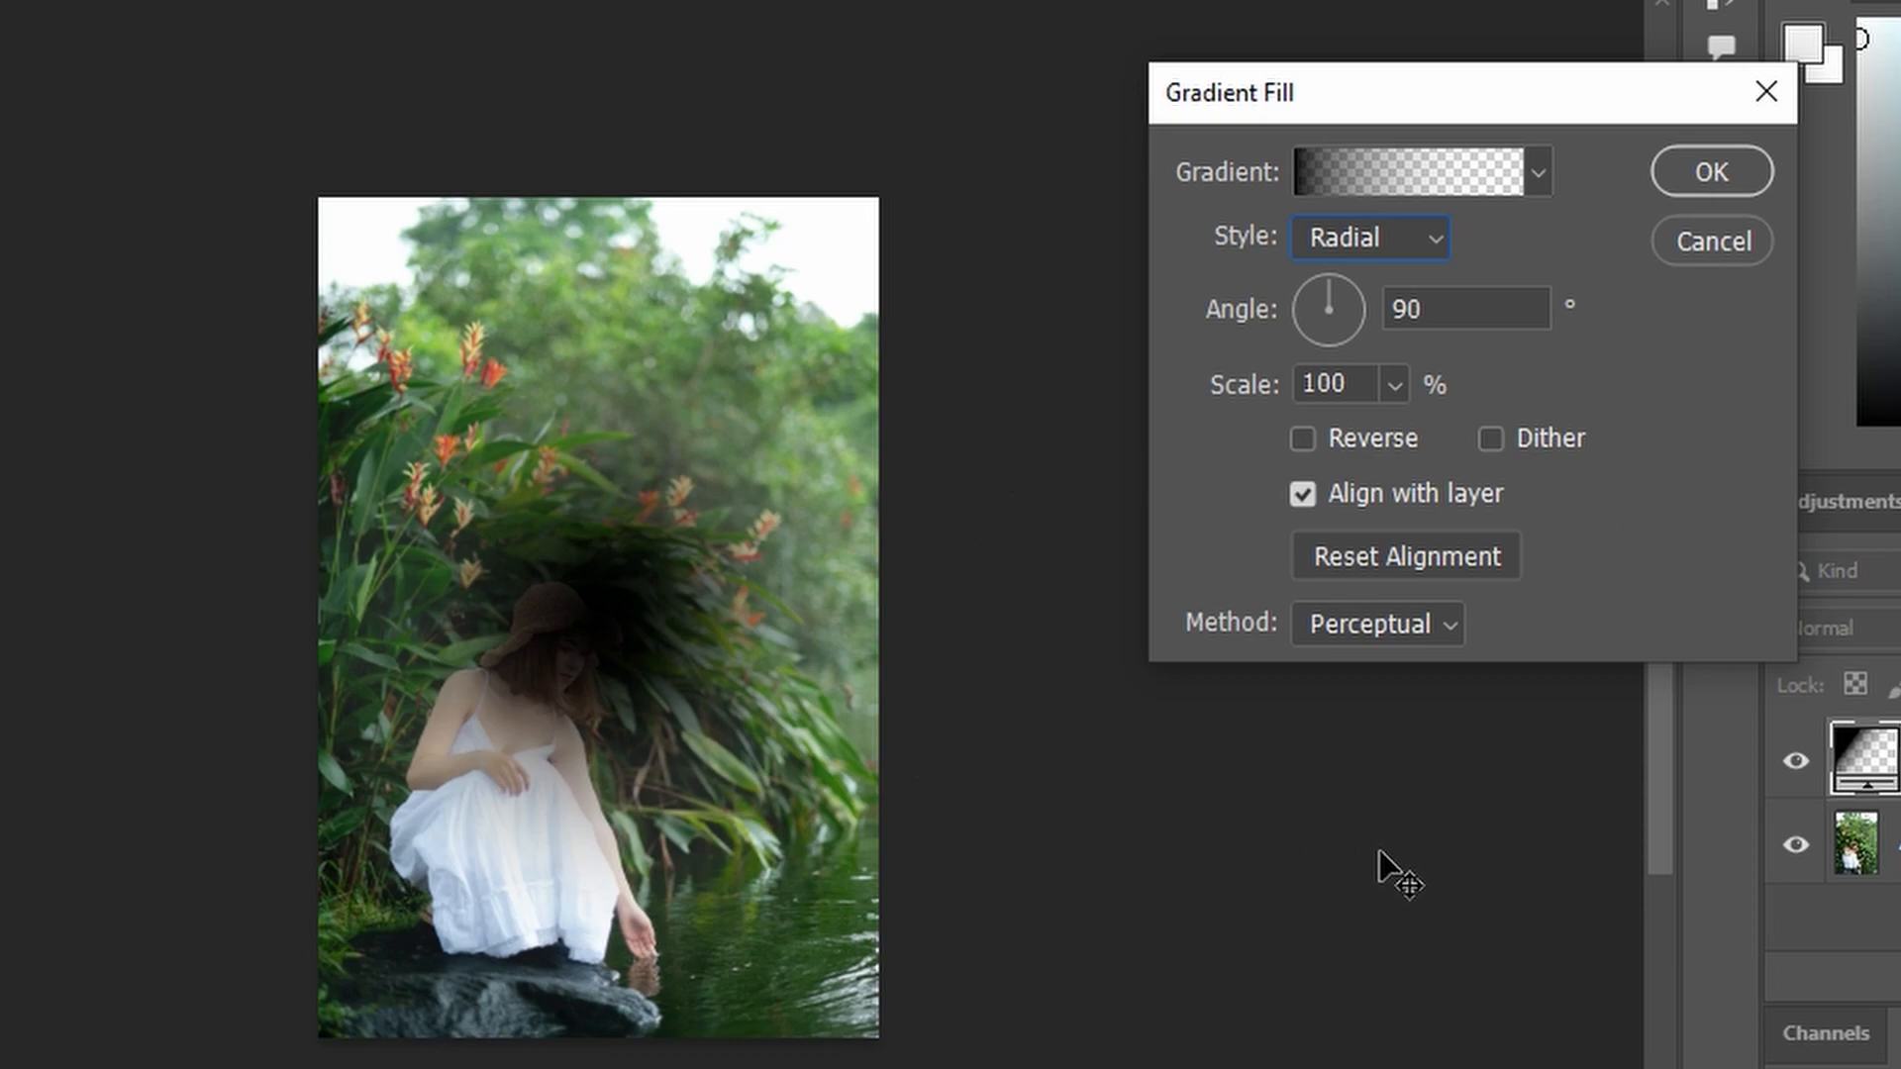
pyautogui.moveTo(1394, 843)
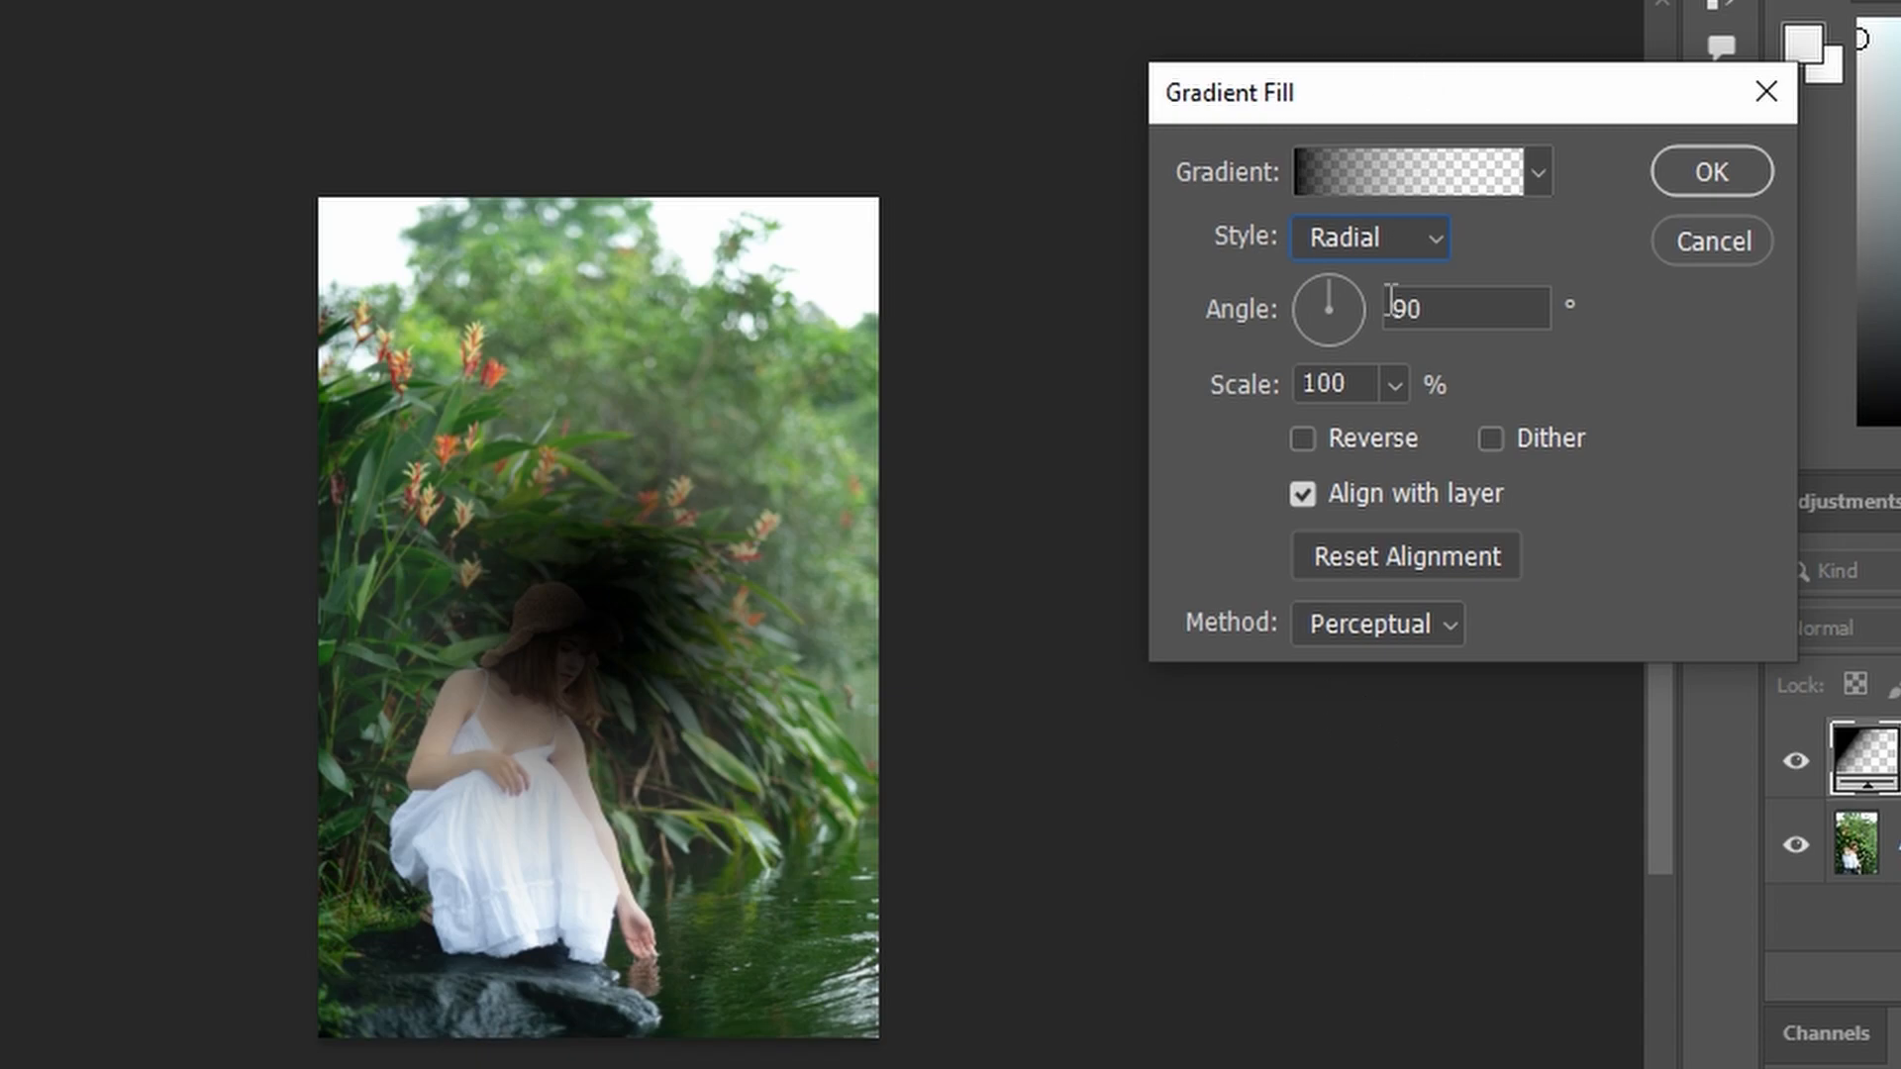
# Enable Reverse so the black darkens the photo's edges as a vignette.
pyautogui.click(1303, 438)
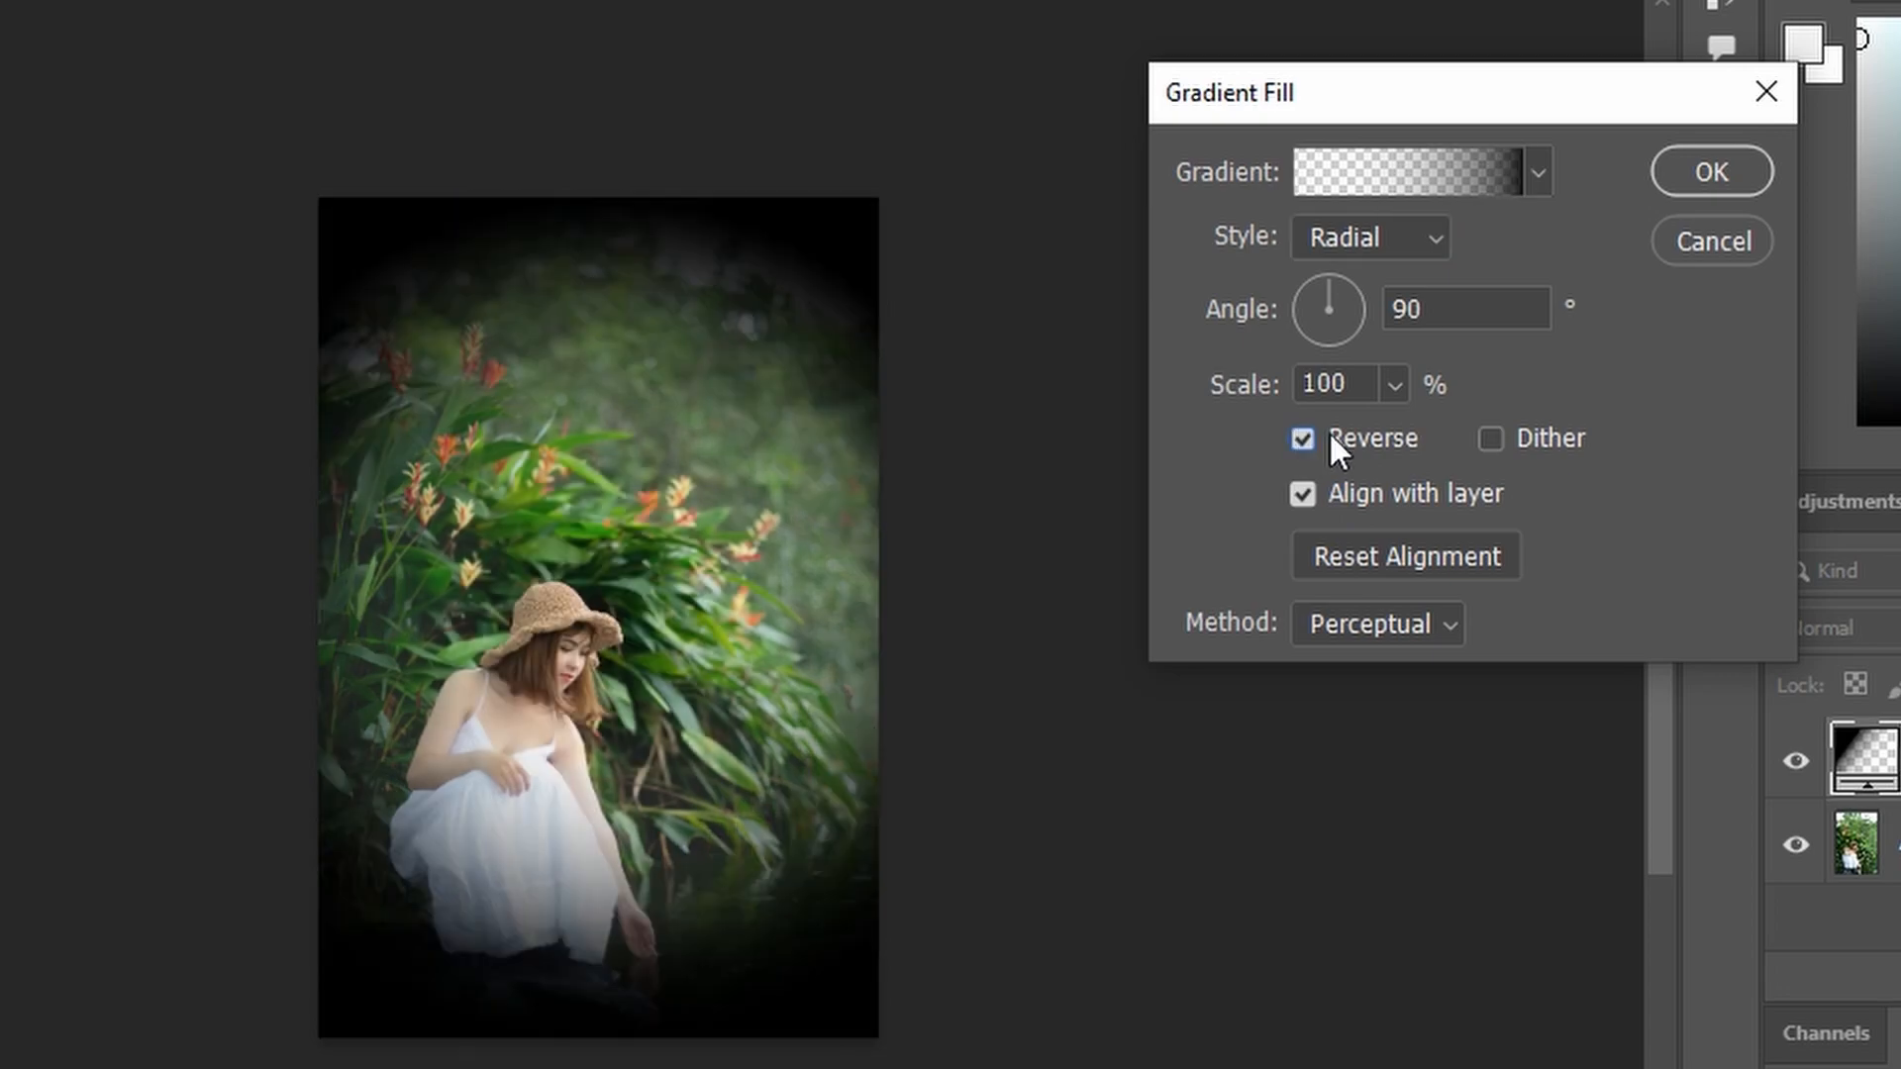
pyautogui.moveTo(766, 738)
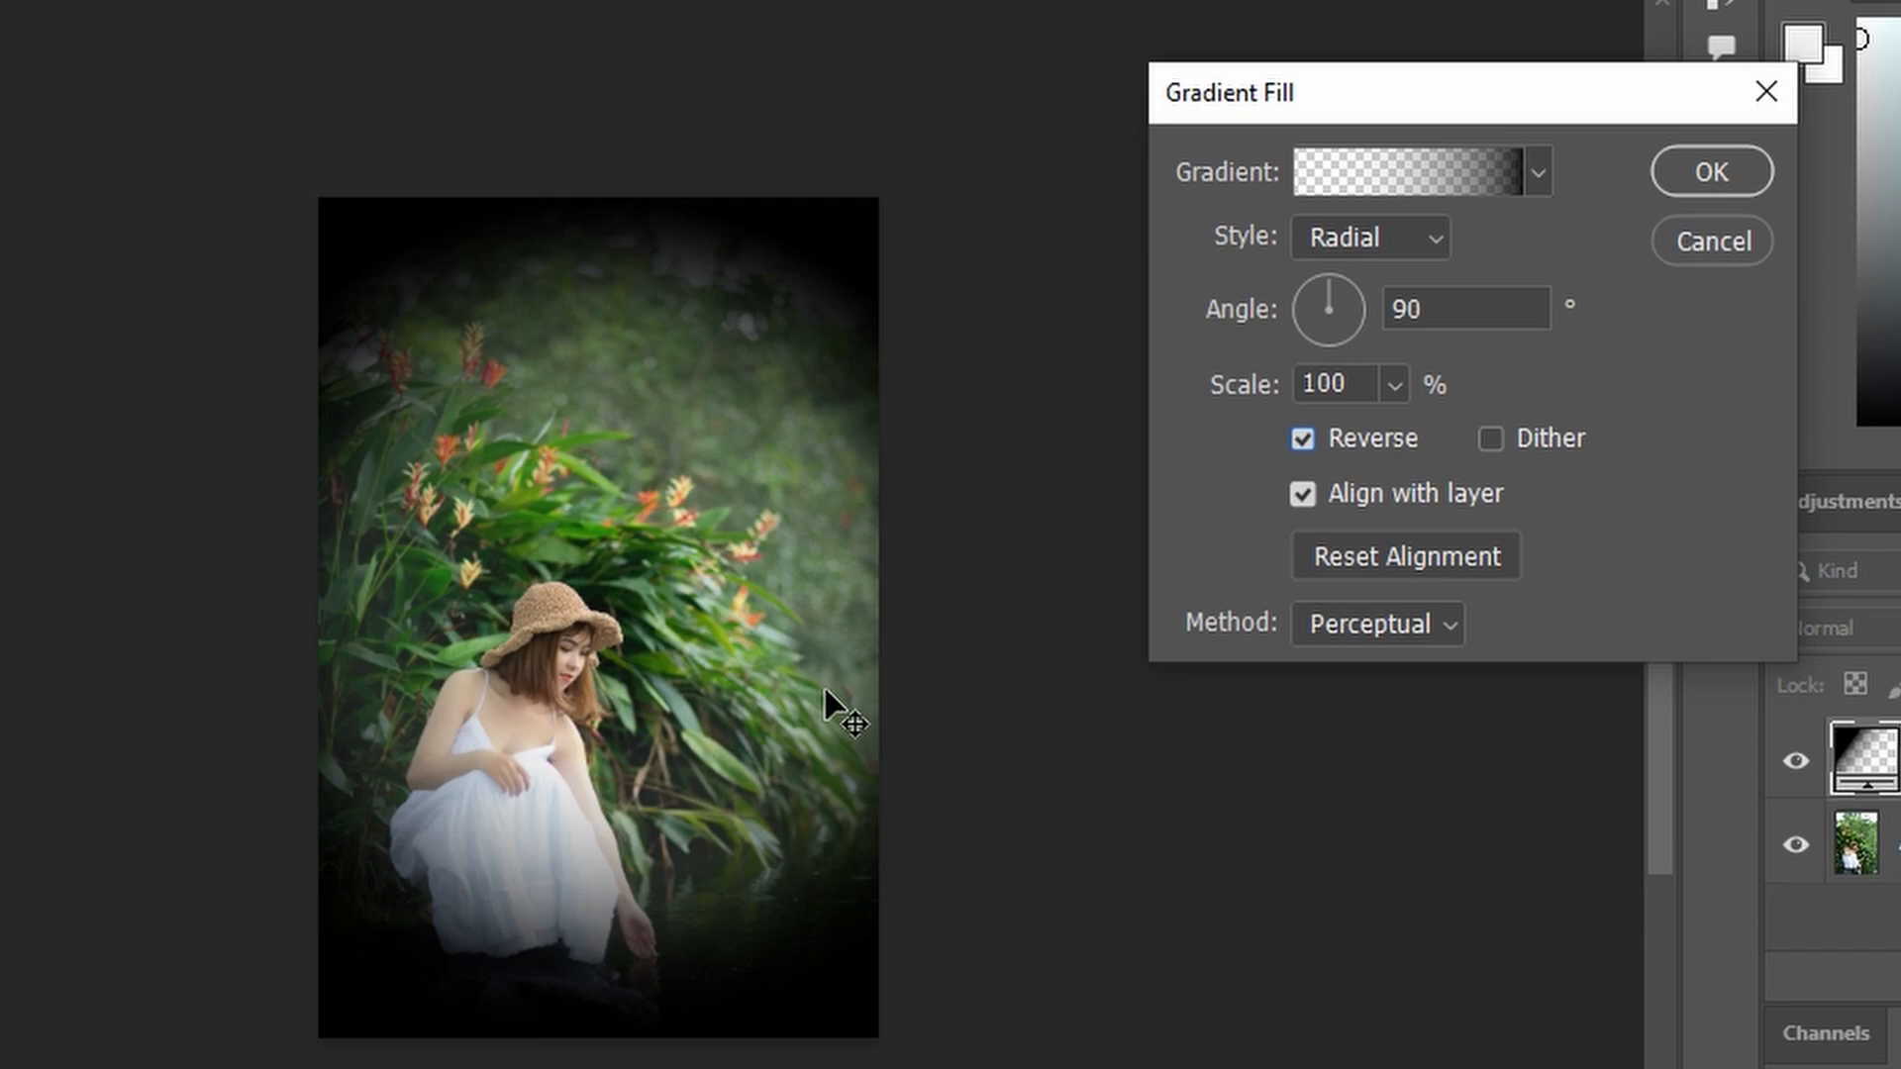
pyautogui.moveTo(1196, 517)
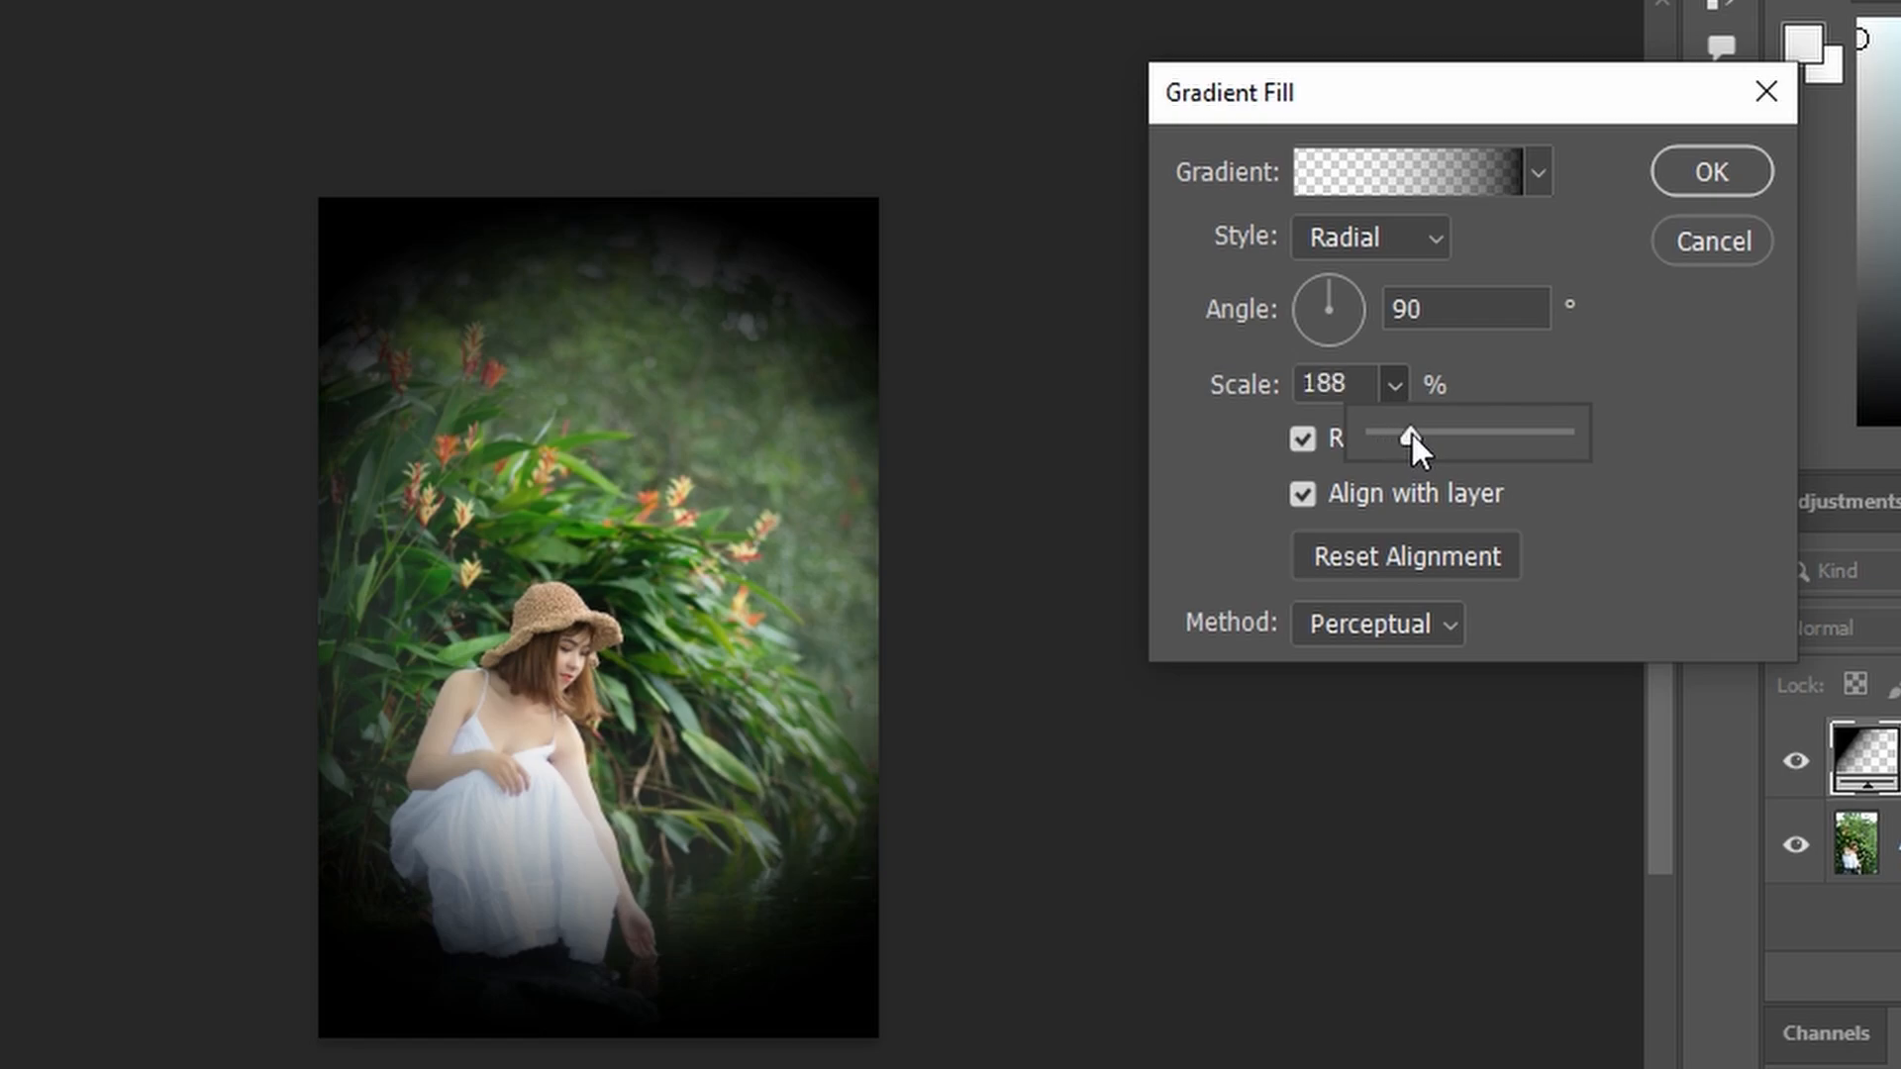
# Set the gradient scale to 144% and commit the Gradient Fill settings.
pyautogui.moveTo(1412, 433); pyautogui.dragTo(1406, 433)
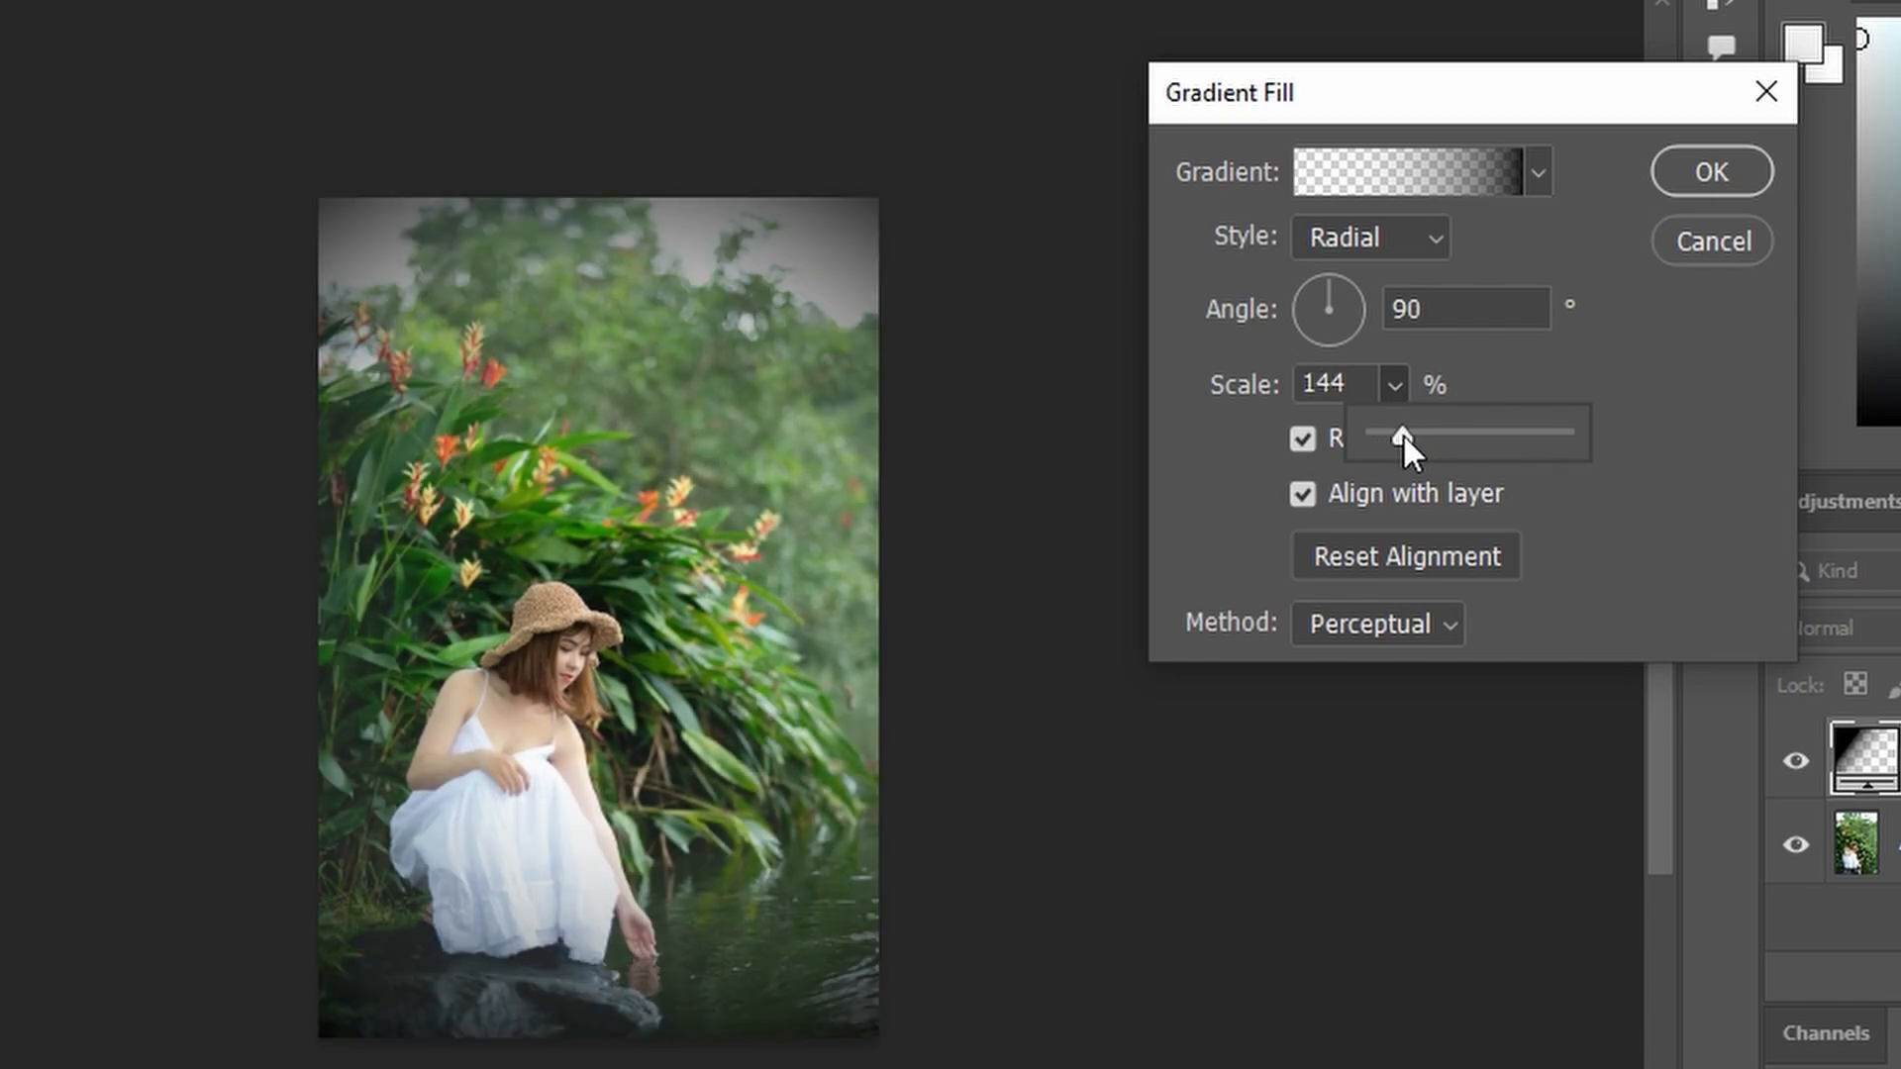
pyautogui.moveTo(1406, 434); pyautogui.dragTo(1404, 435)
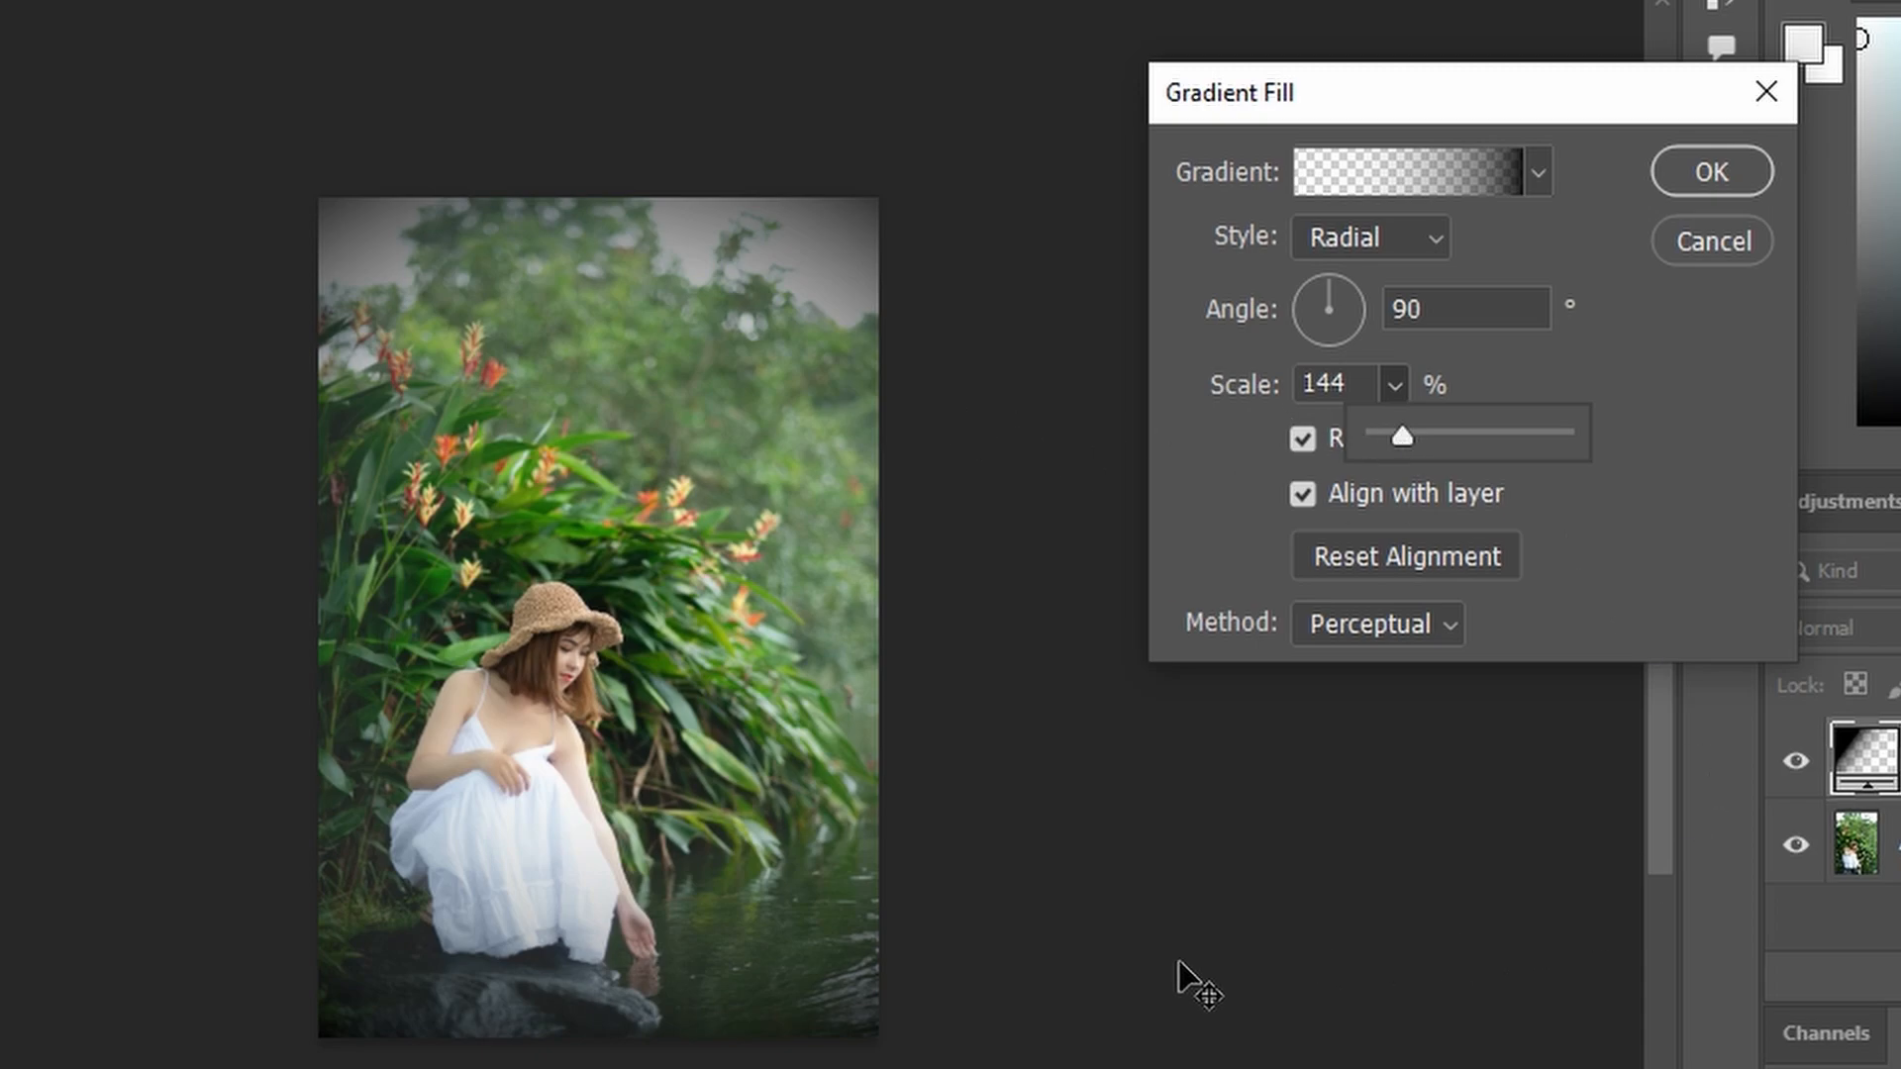
pyautogui.moveTo(1137, 610)
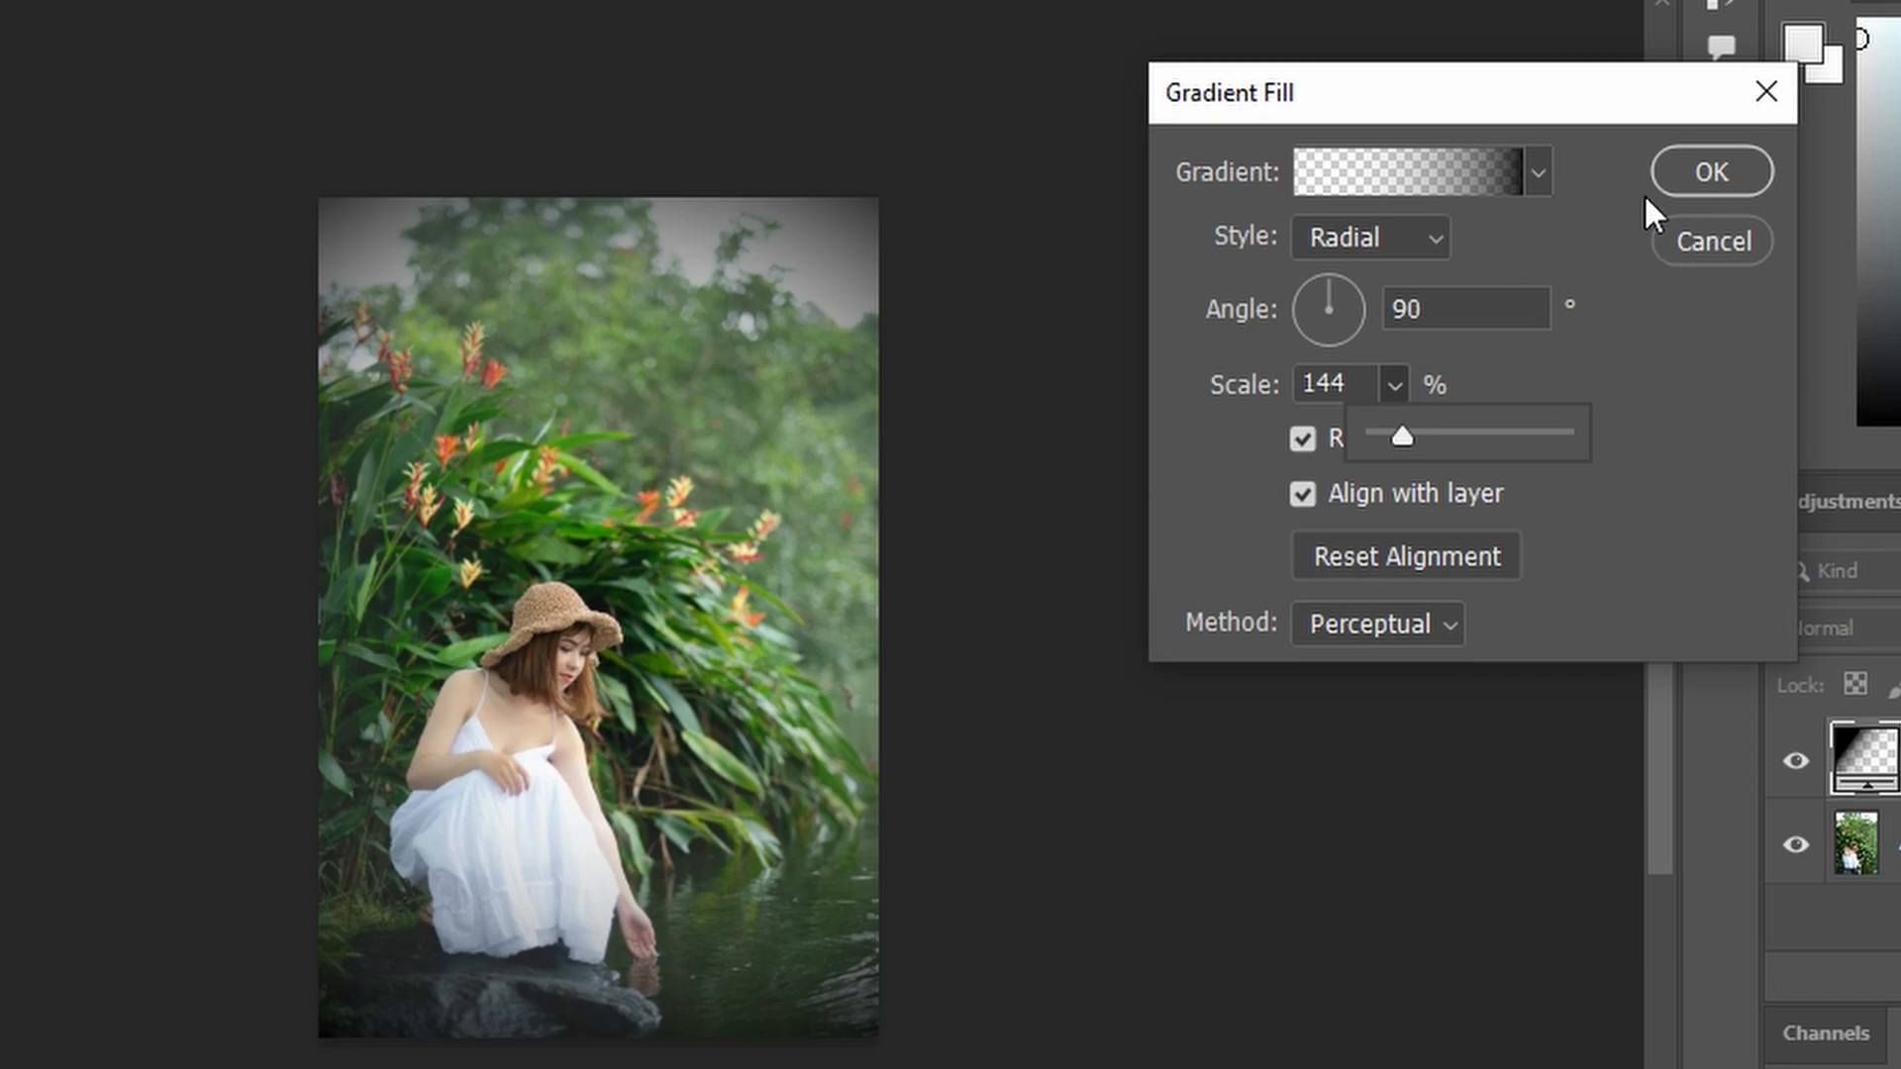
pyautogui.click(1711, 170)
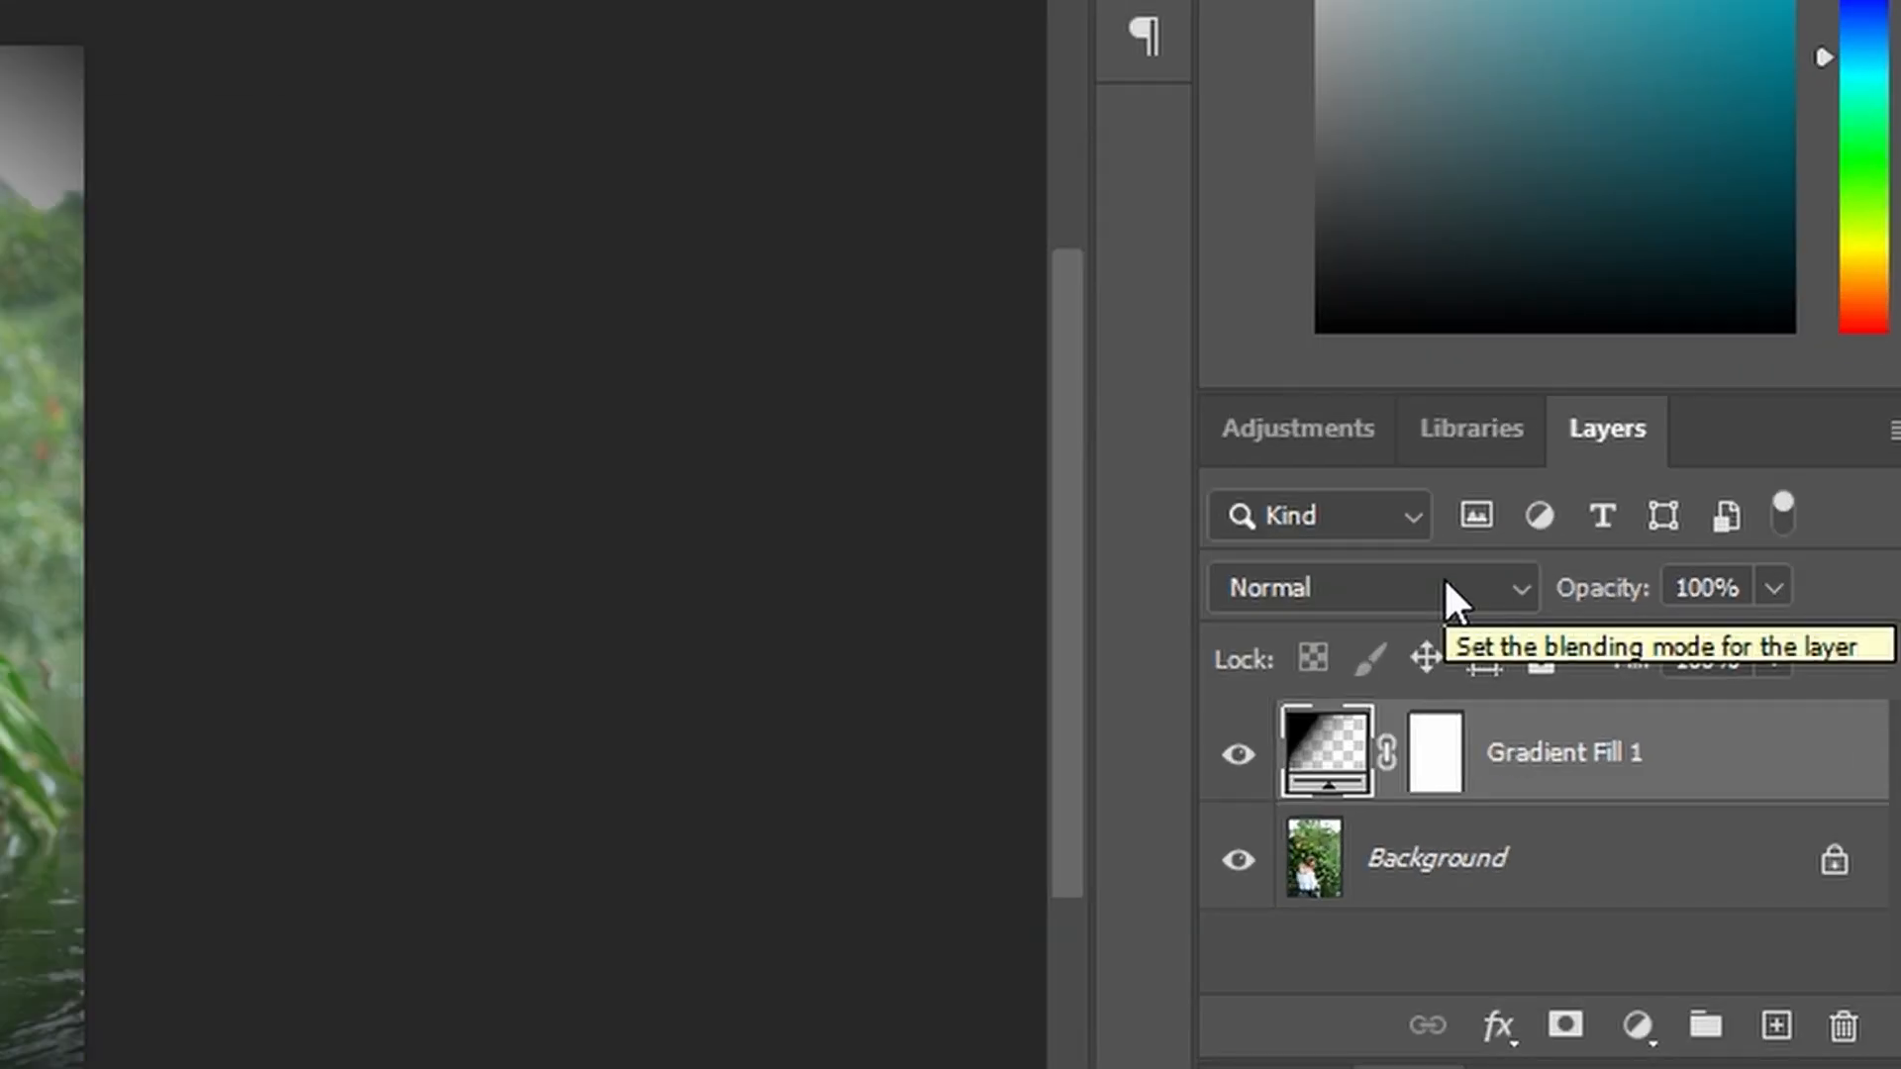
# Set the fill layer's blend mode to Multiply and deselect it to view the vignette.
pyautogui.click(1370, 589)
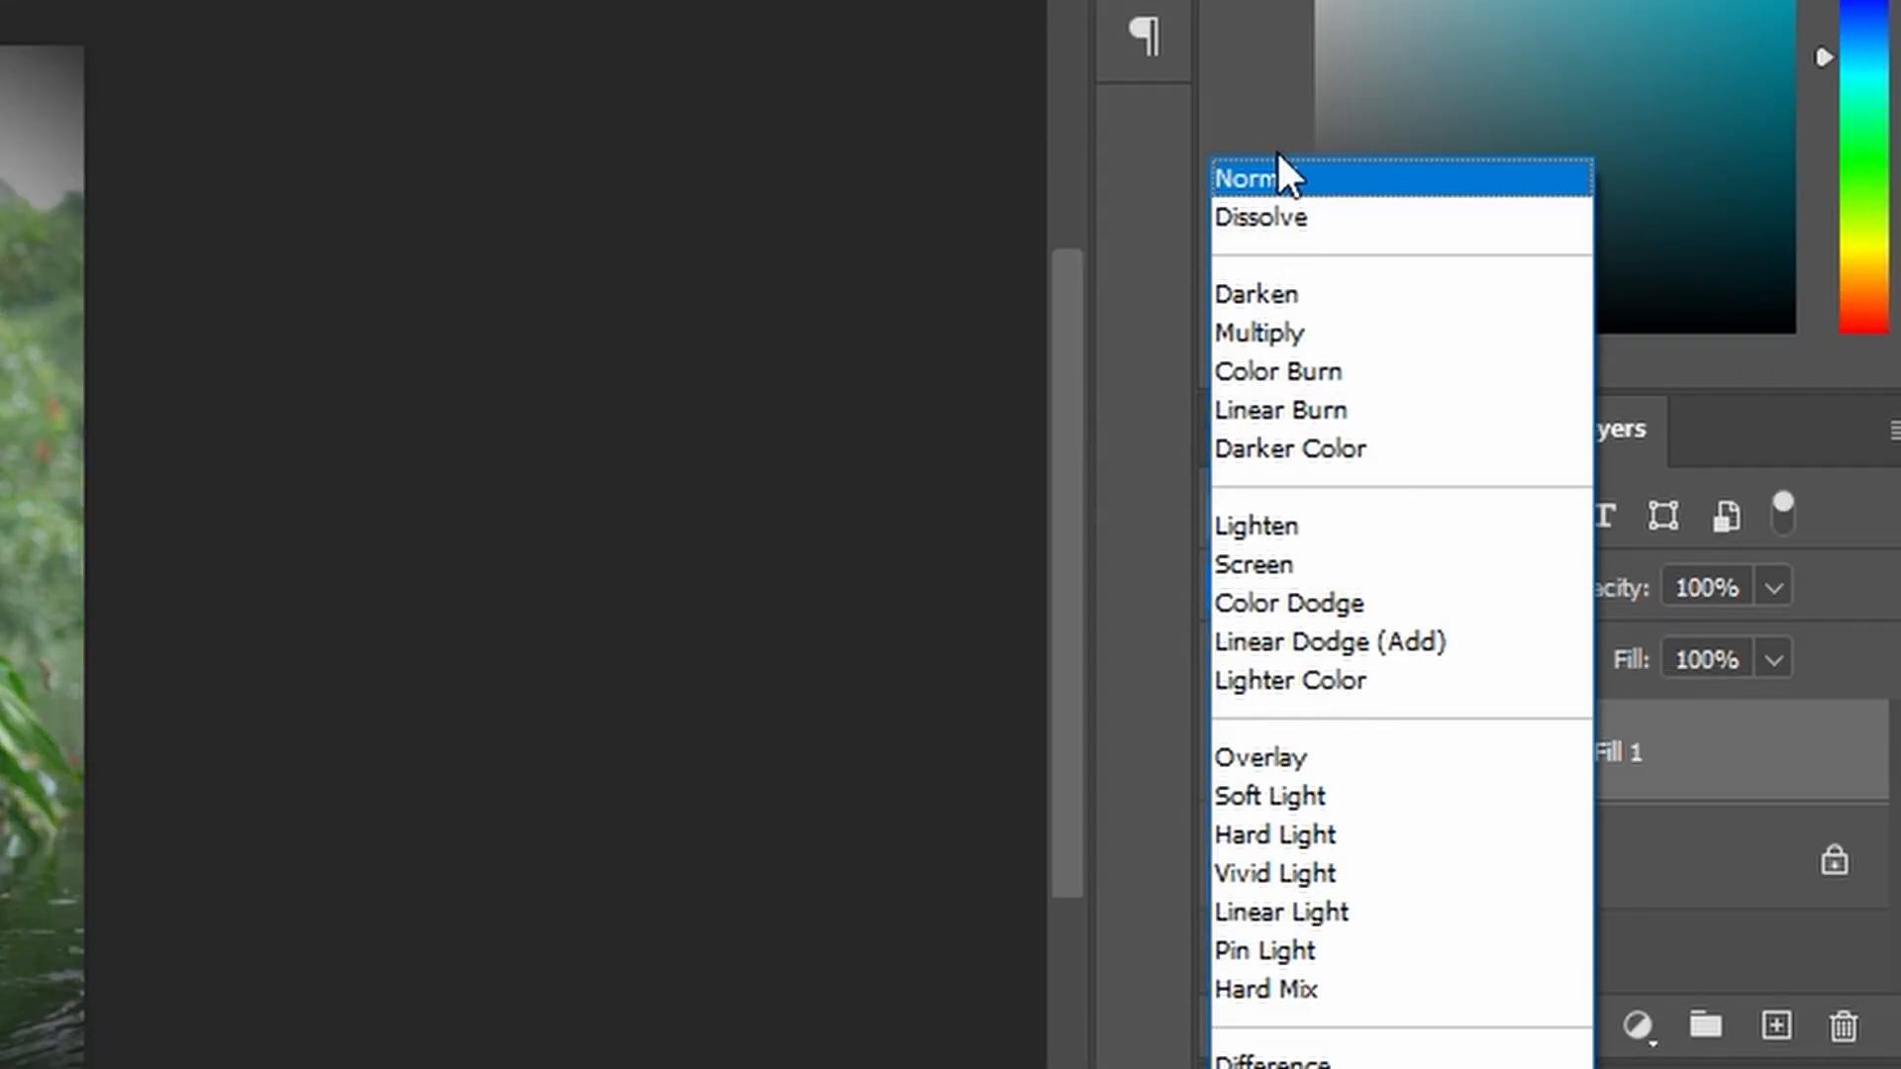
pyautogui.moveTo(1259, 333)
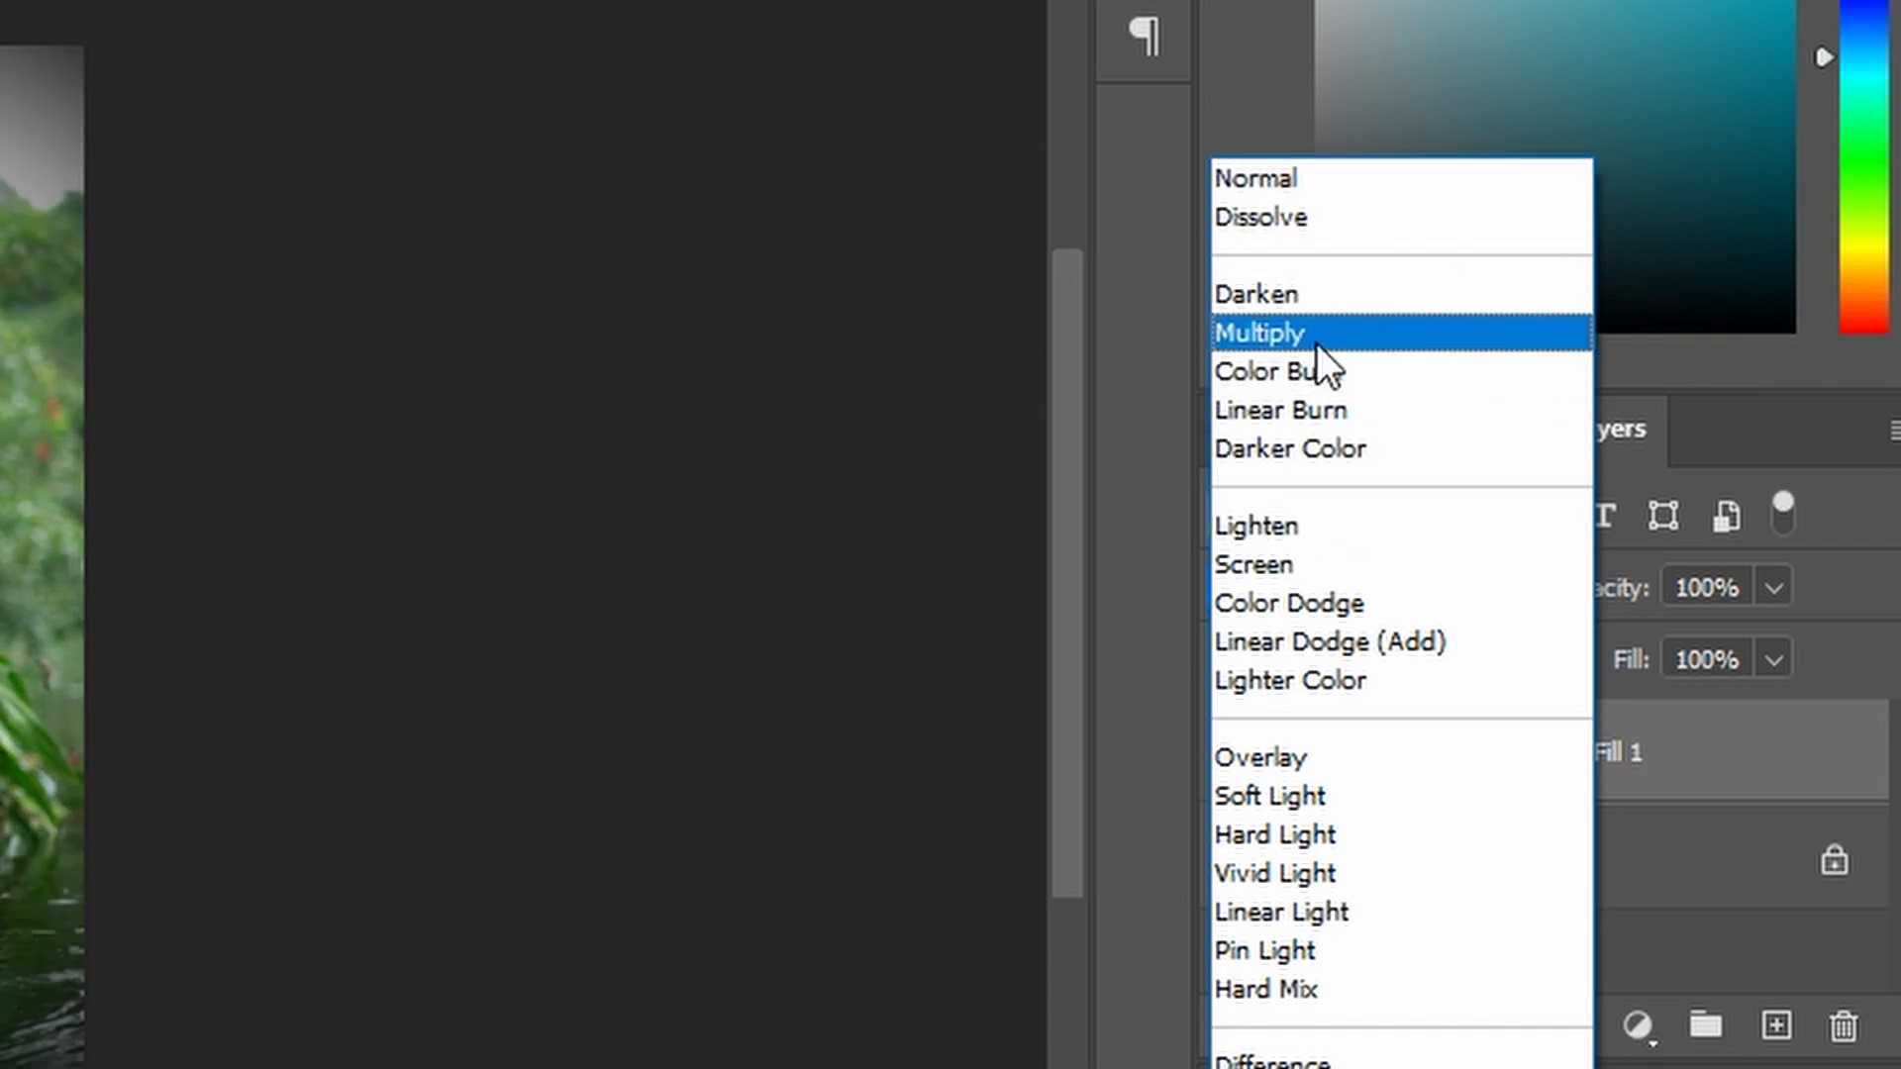
pyautogui.click(1260, 333)
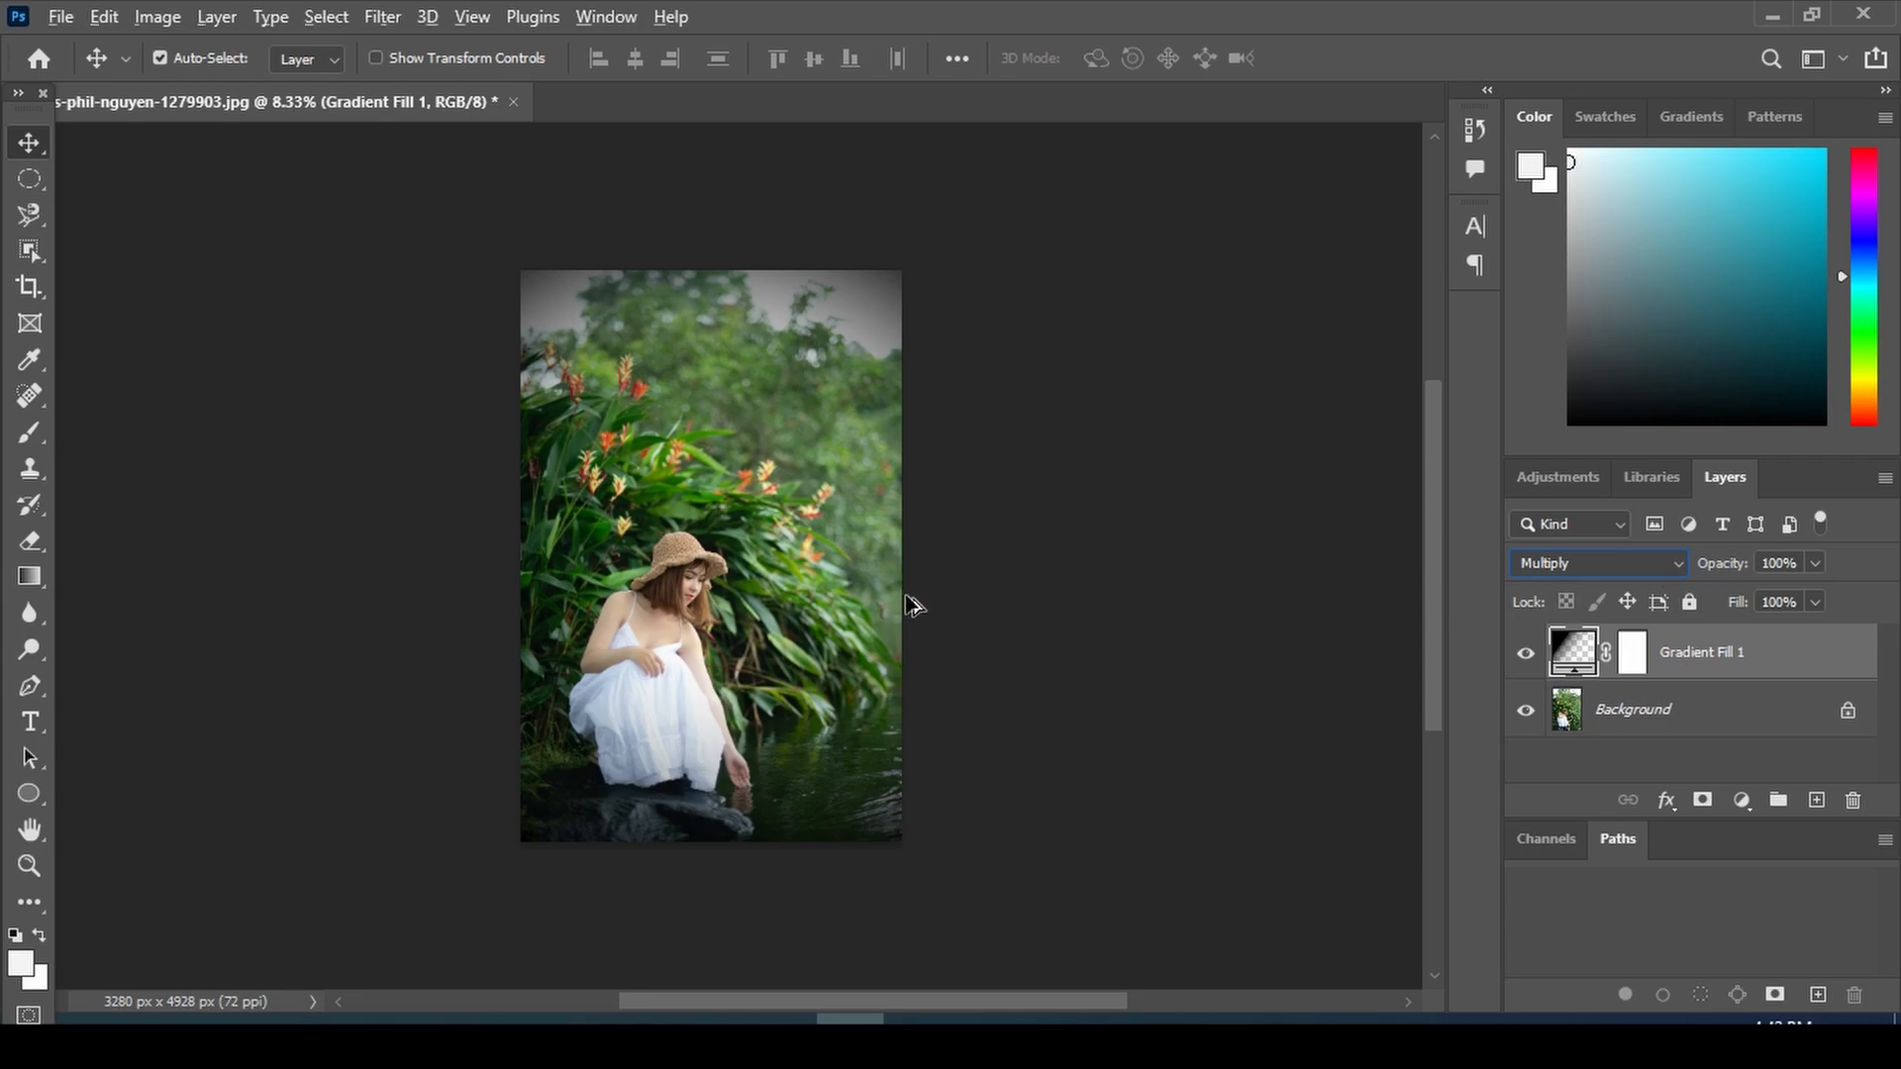
pyautogui.click(1594, 563)
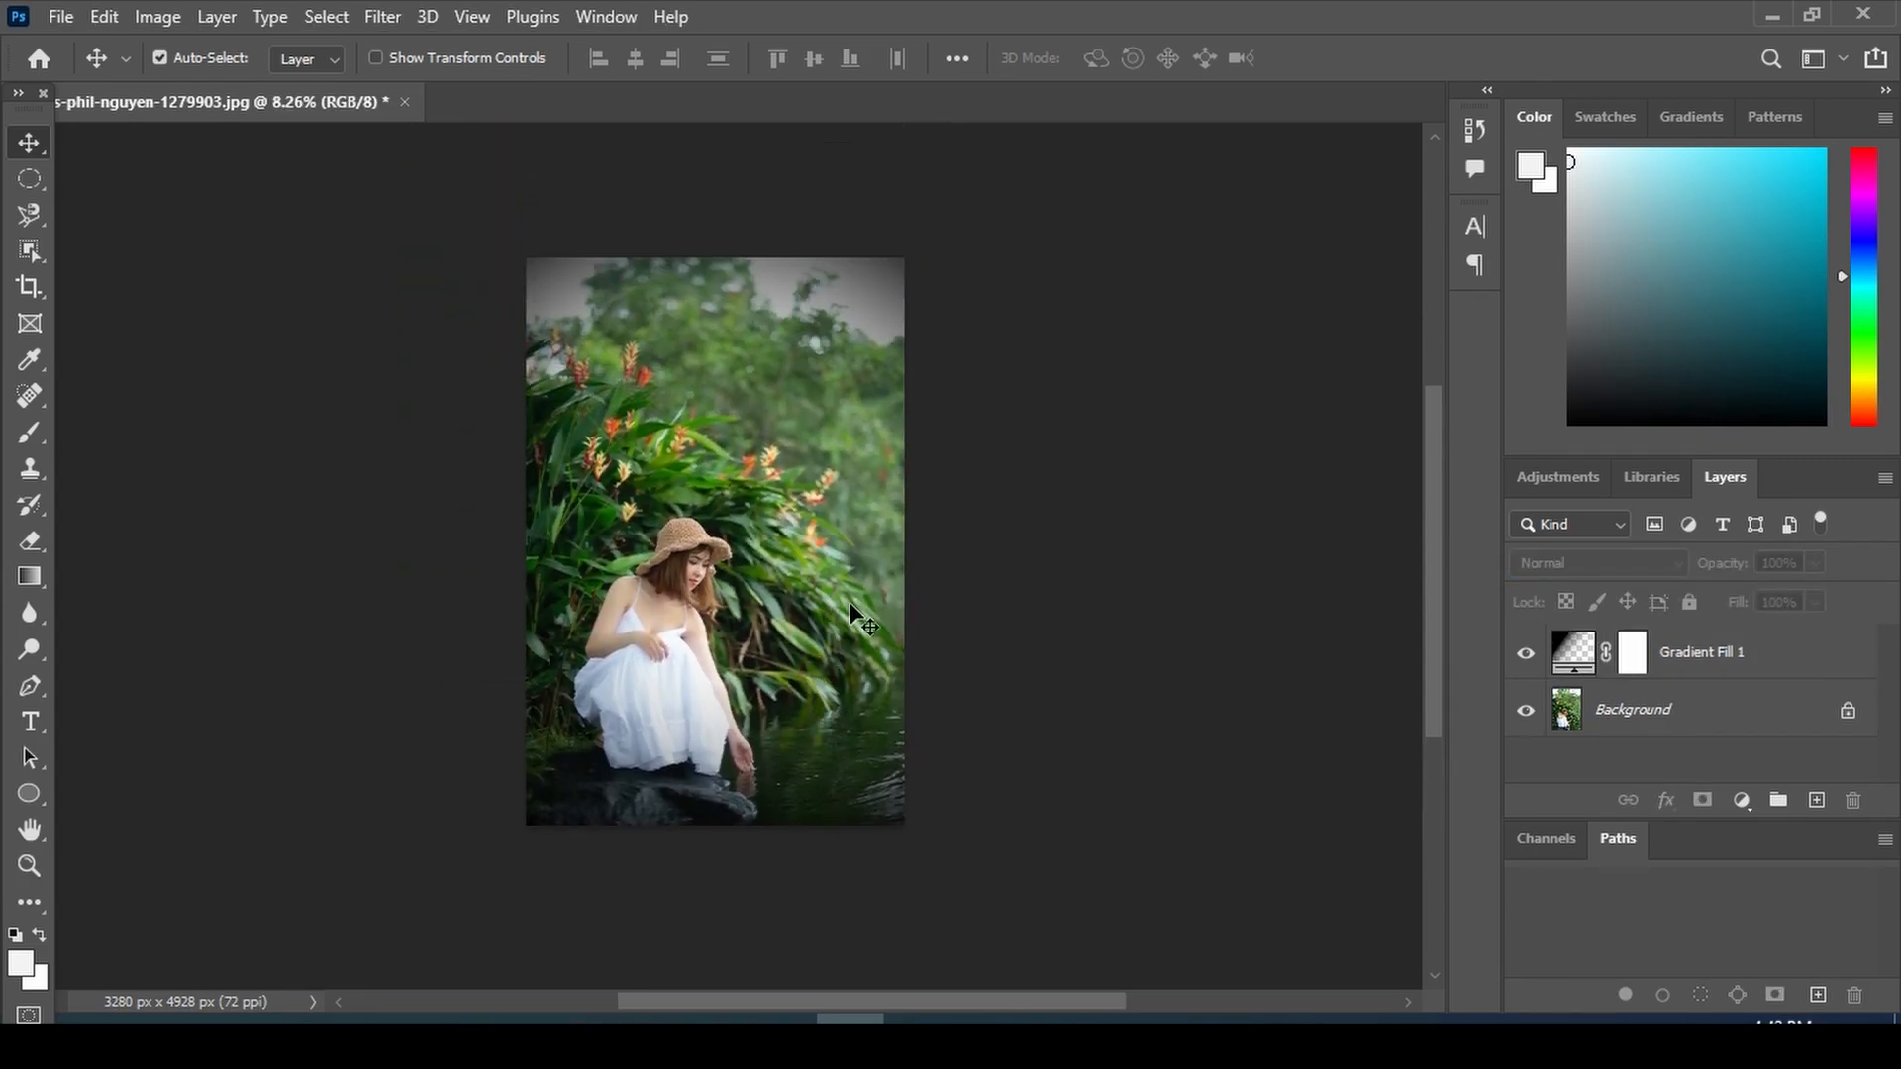